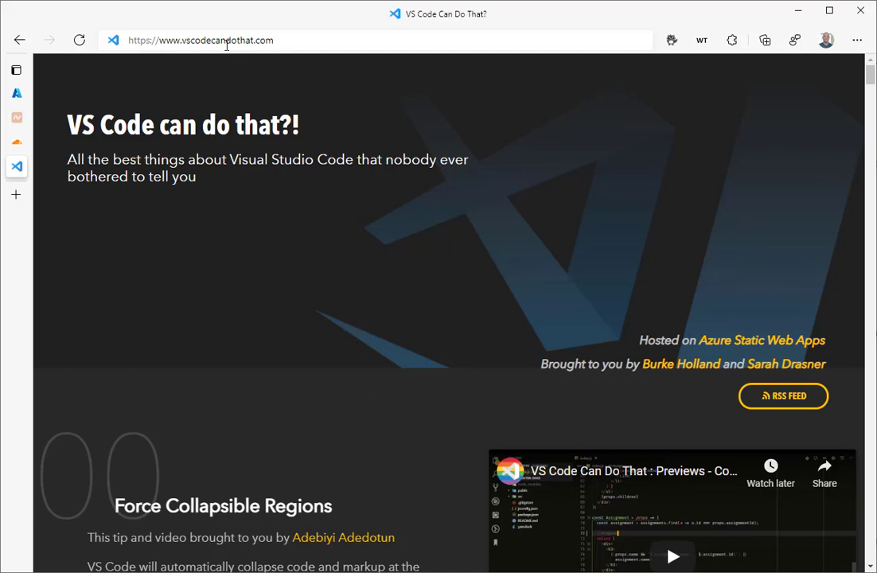
Step: Switch to the Cloudflare dashboard showing vscodecandothat.com's SSL/TLS overview
click(226, 40)
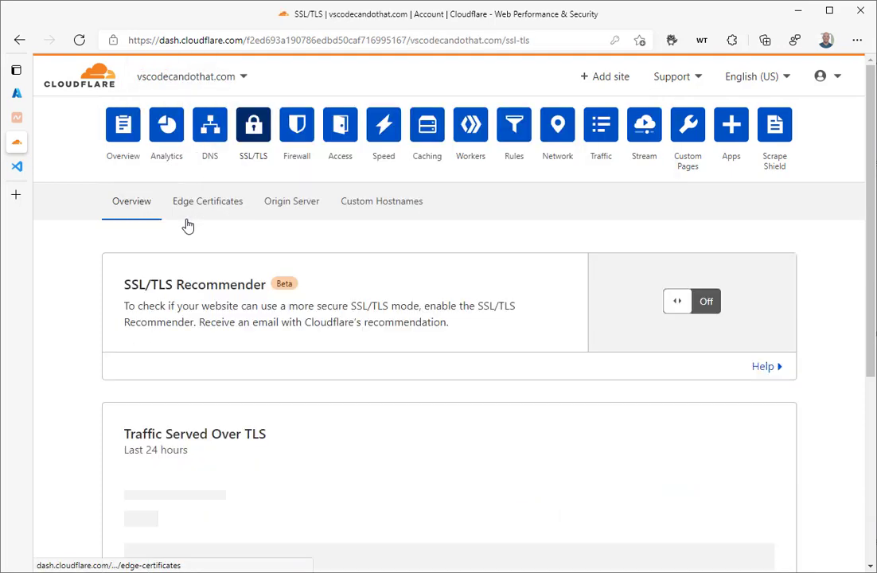
Step: Review the domain's CNAME records in DNS, then view the 301 forwarding Page Rule
click(210, 124)
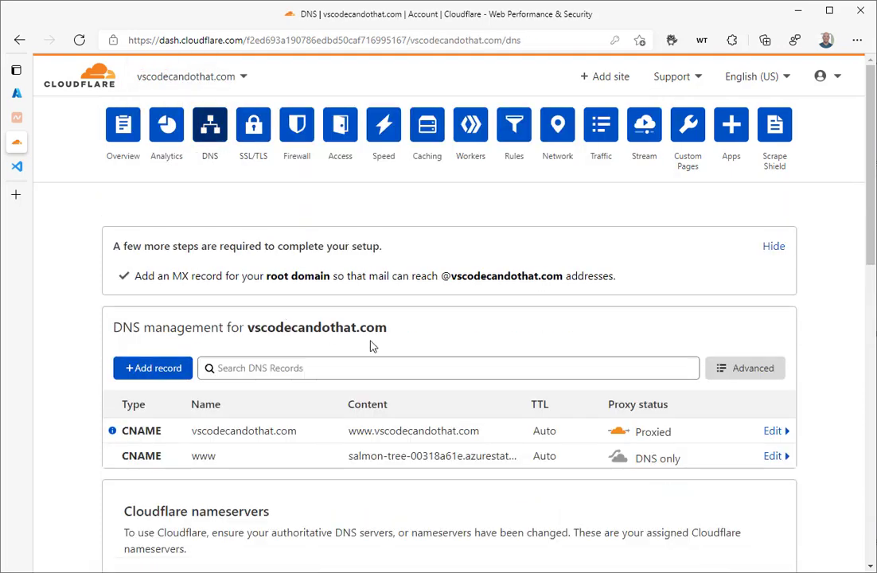
scroll(down, 3)
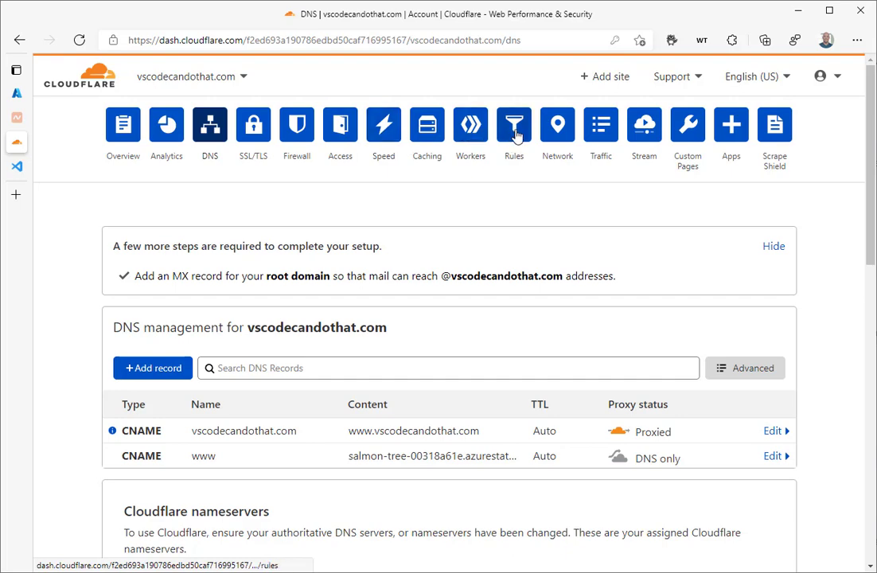
click(515, 124)
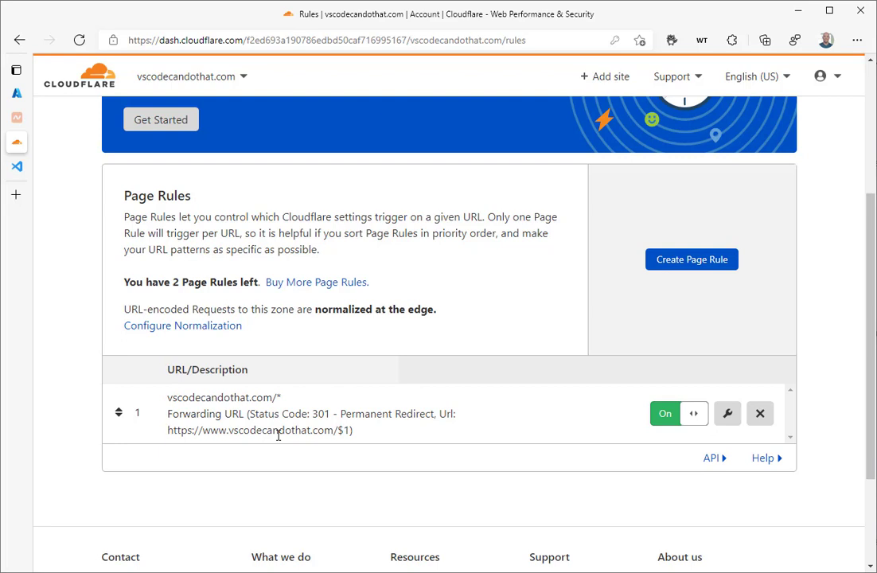
mouse_move(55, 195)
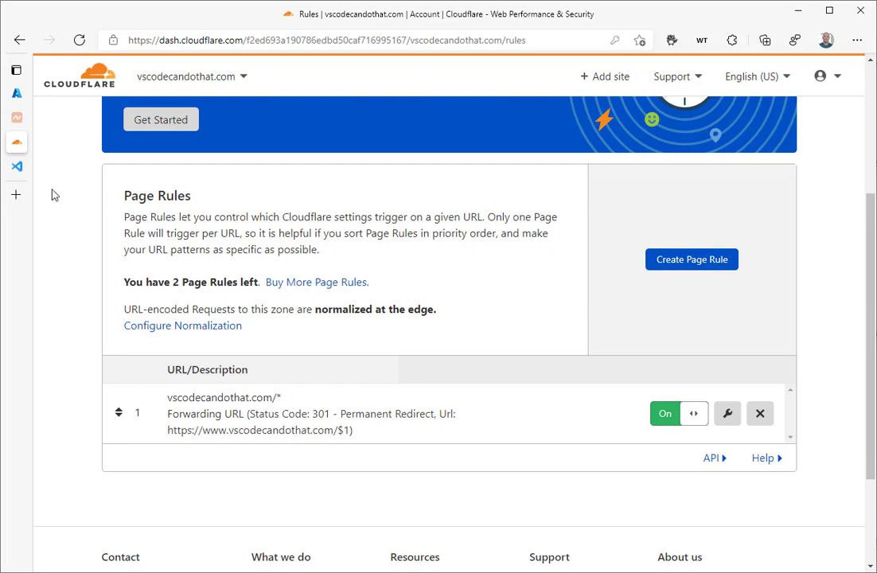
mouse_move(284, 154)
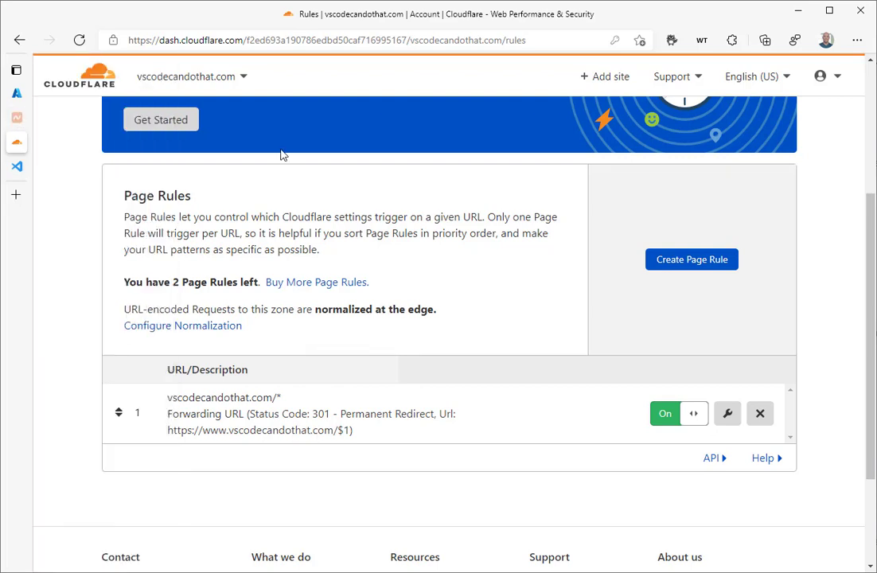
mouse_move(274, 150)
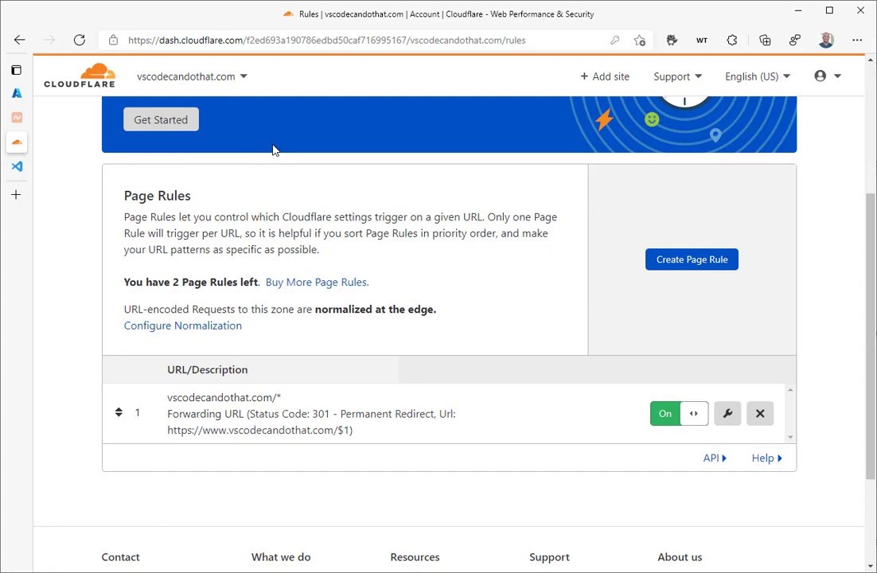
mouse_move(48, 177)
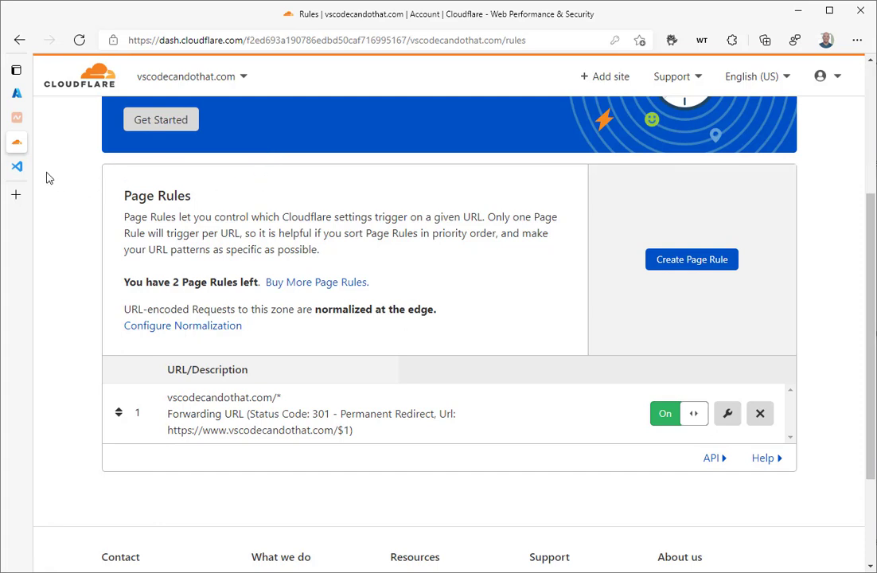
Step: Reload Namecheap, open vscodecandothat.com from the Domain List and show its Advanced DNS page
click(16, 118)
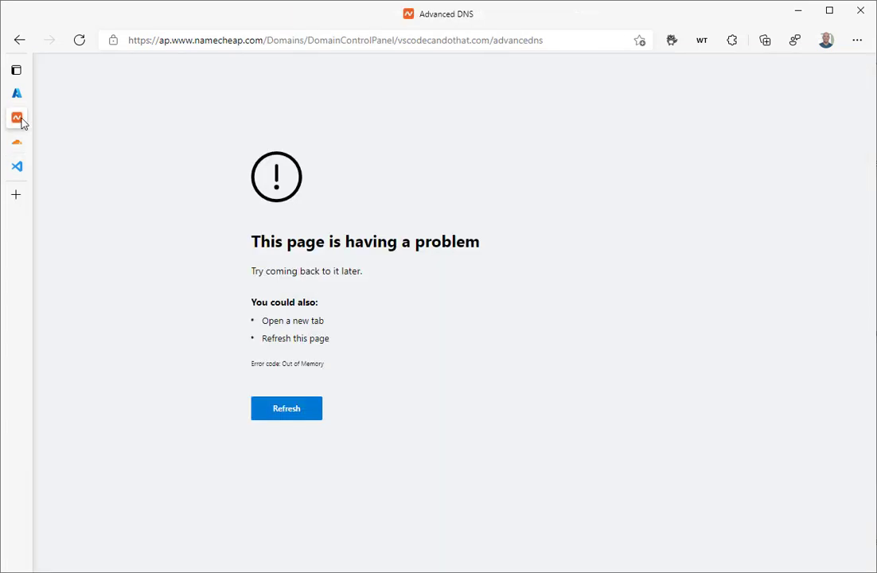
click(287, 408)
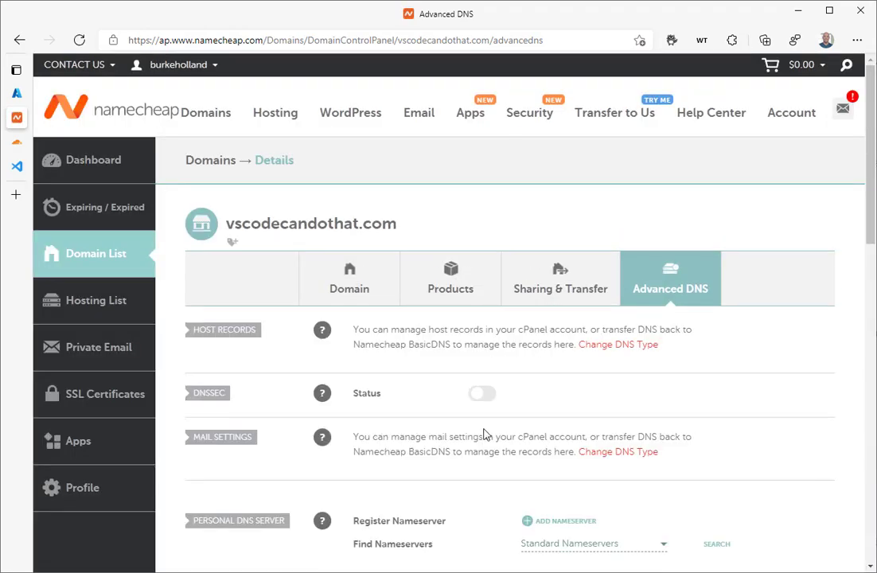
scroll(down, 3)
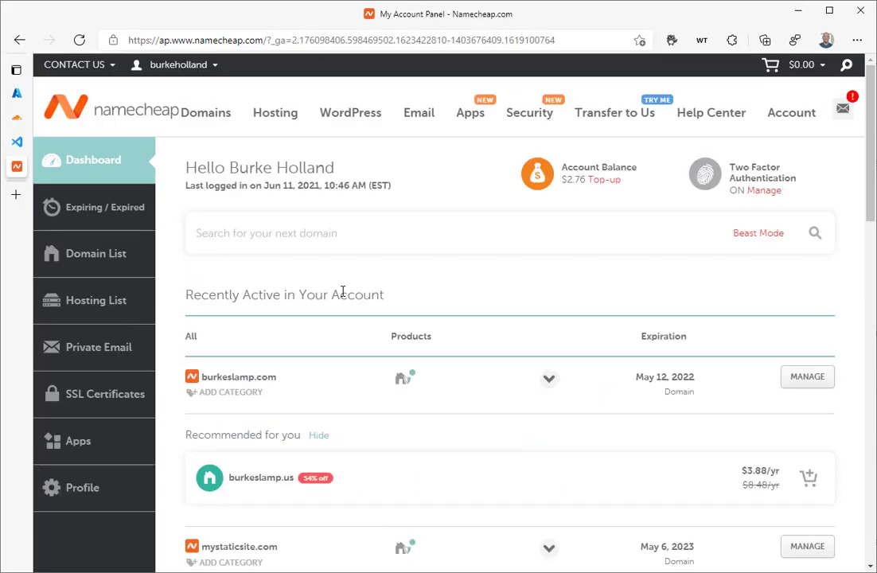
scroll(down, 3)
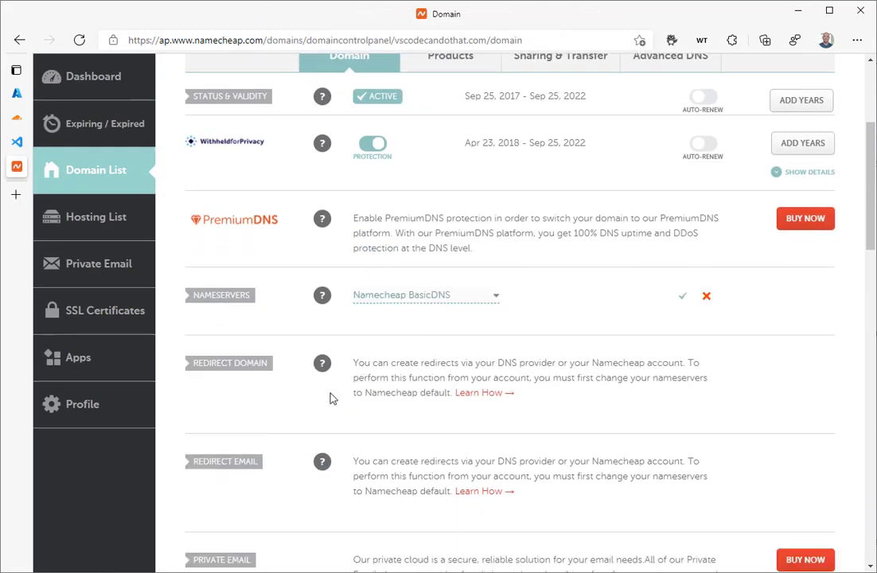
click(681, 296)
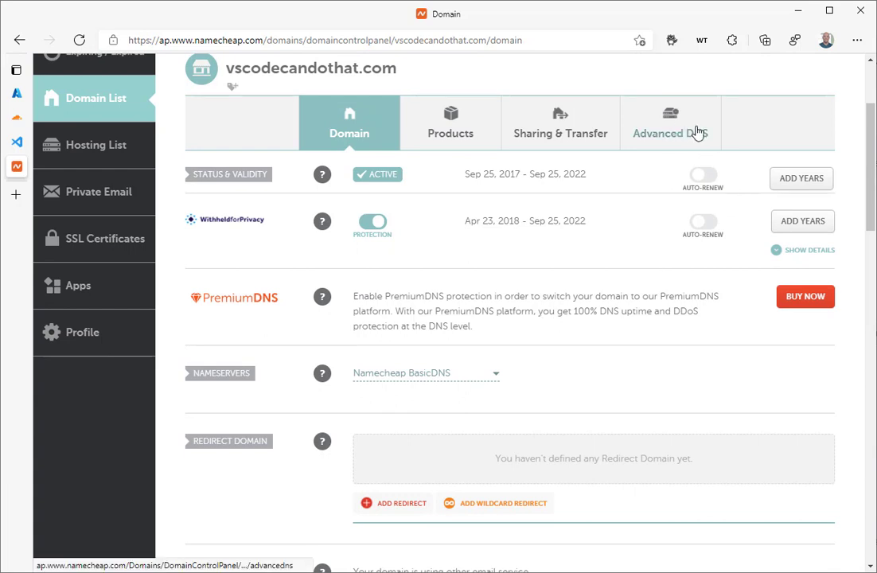
click(670, 124)
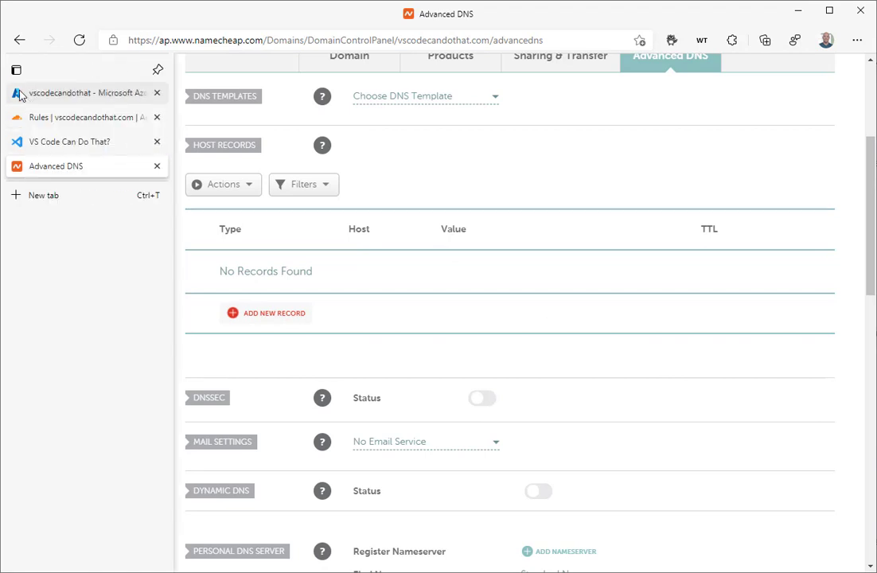
click(72, 92)
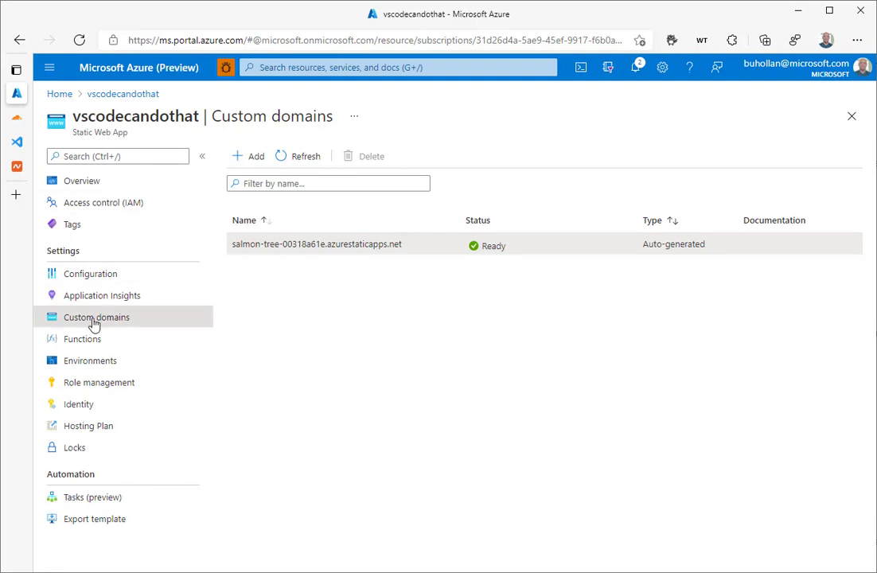
mouse_move(246, 156)
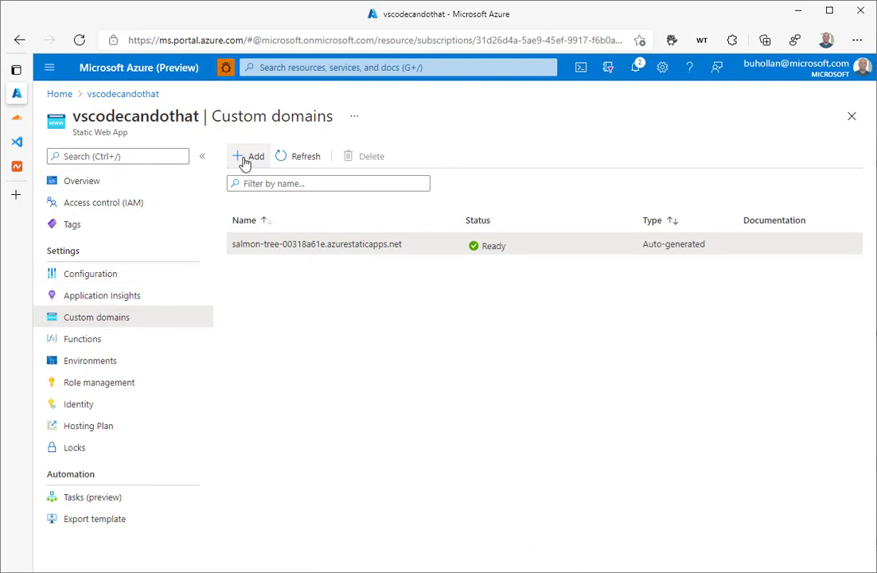
click(247, 156)
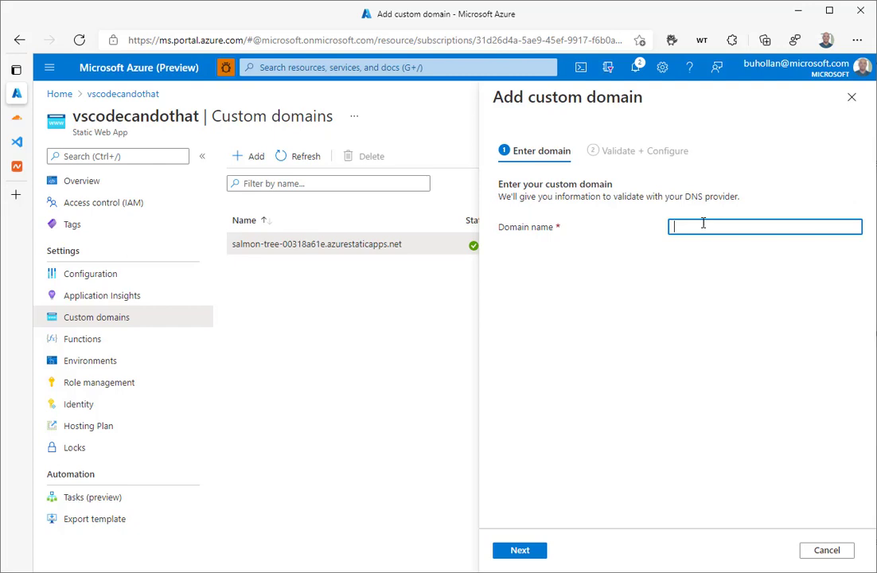
text(www.)
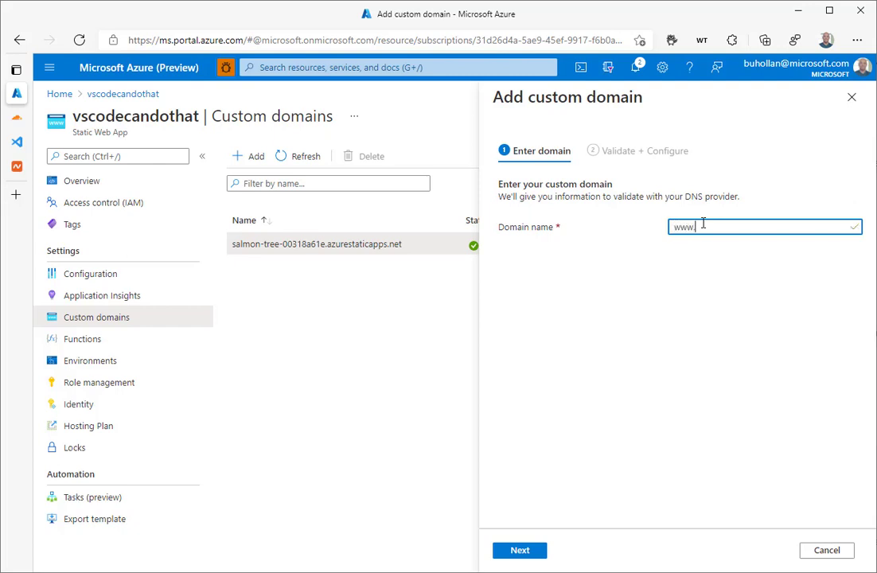
text(vscodecandothat.com)
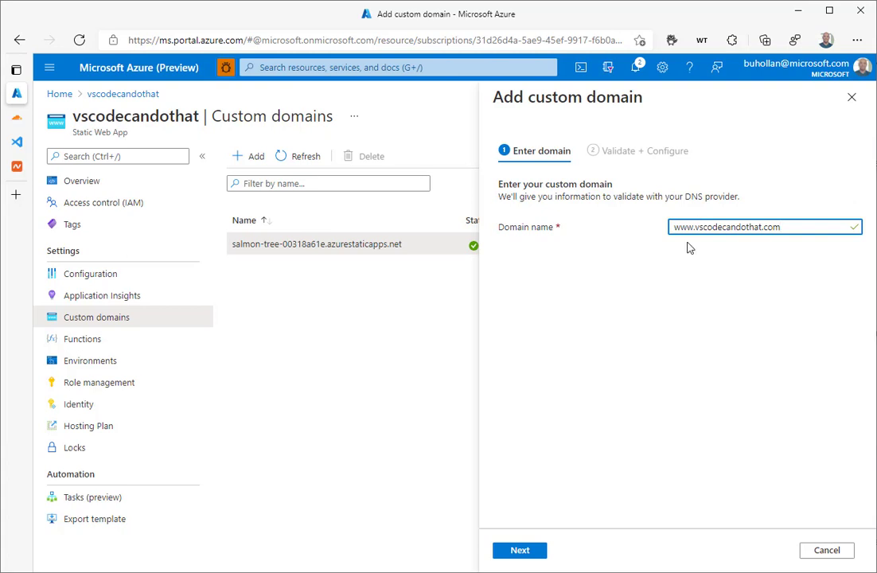
click(518, 551)
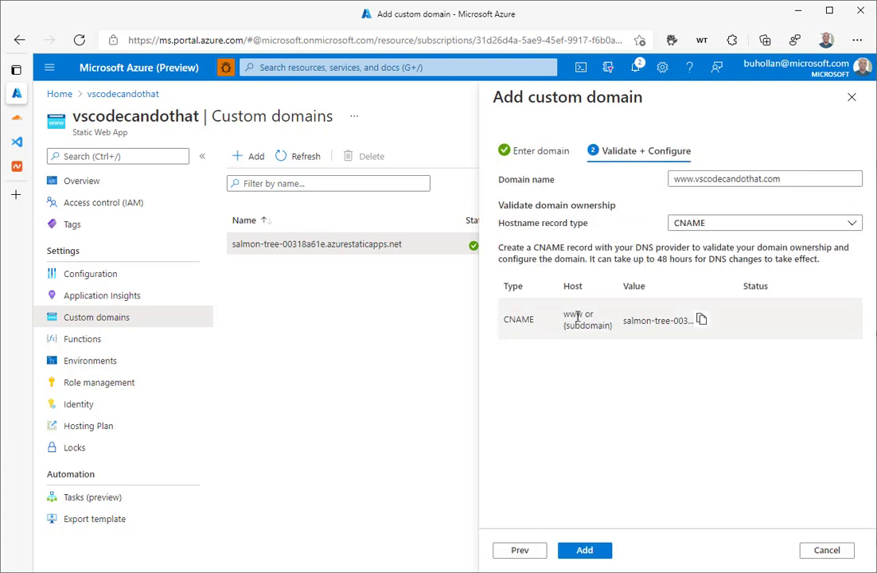
mouse_move(613, 274)
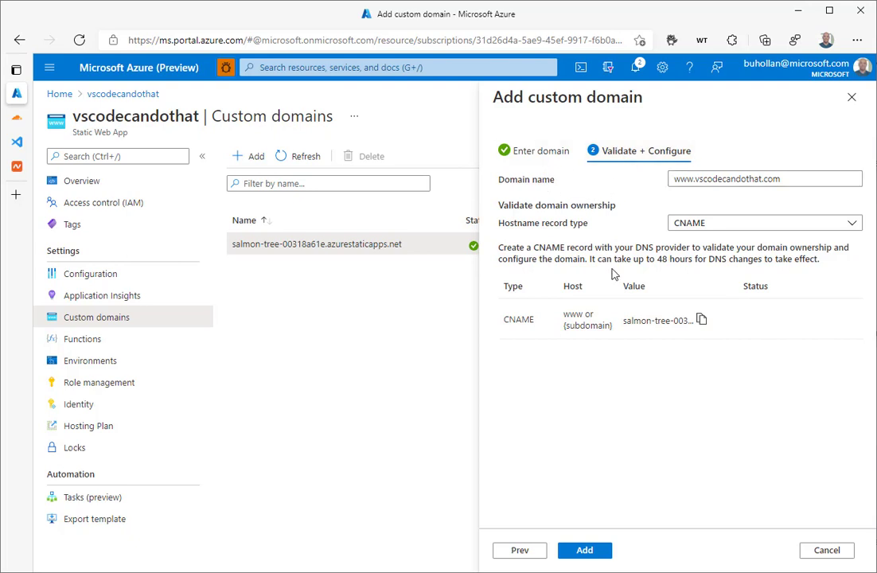
mouse_move(703, 321)
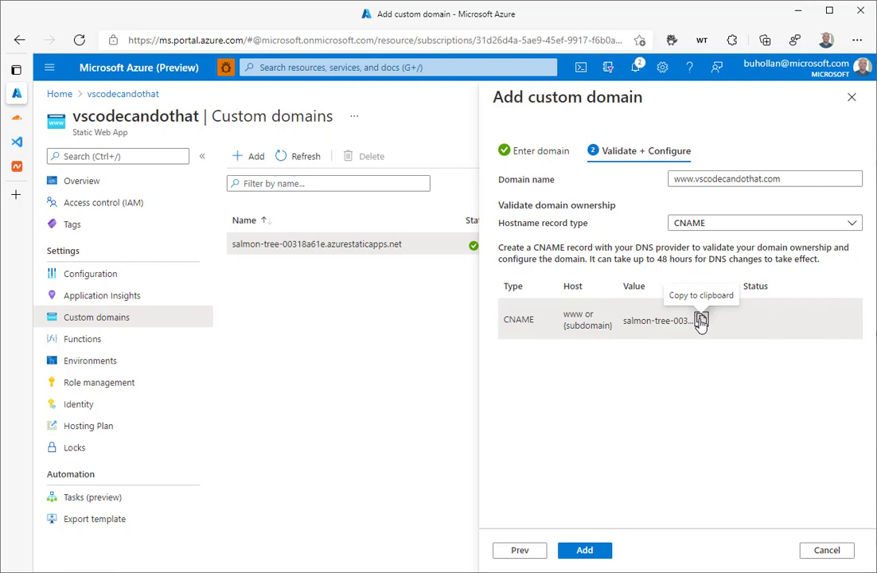
click(700, 321)
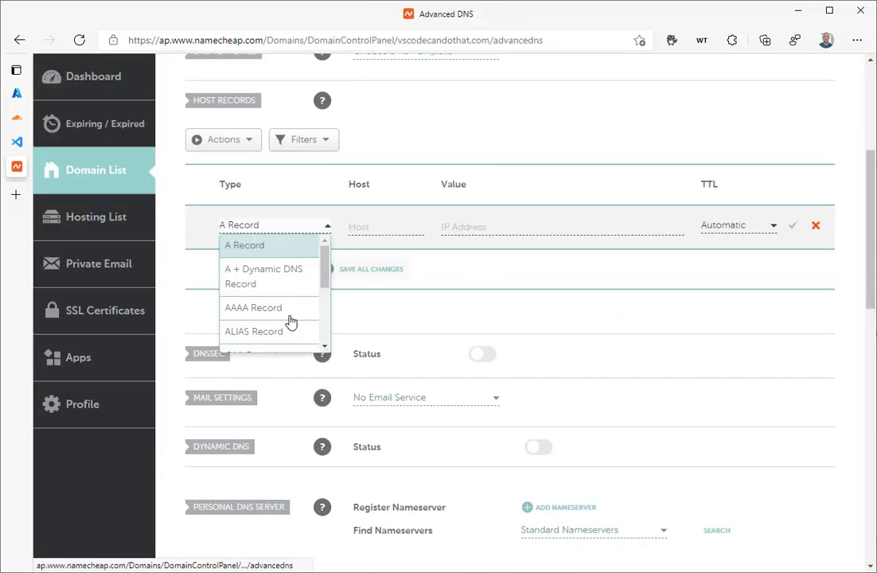
Step: Fill a CNAME record with host www and target salmon-tree-00318a61e.azurestaticapps.net
click(253, 347)
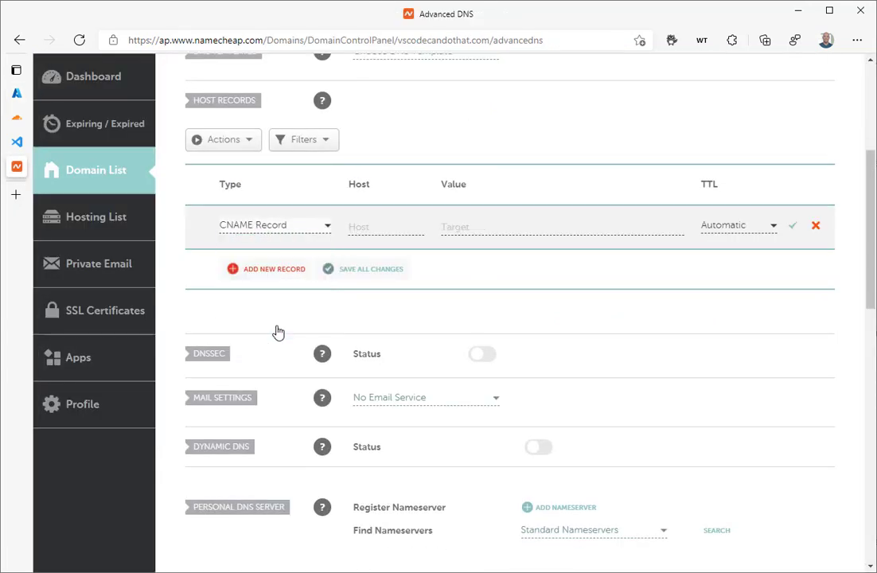
text(www)
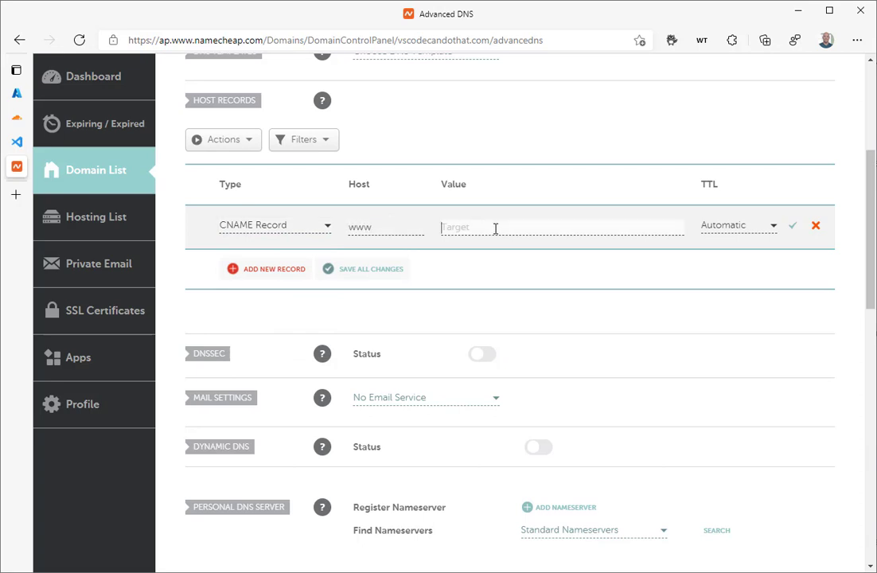
text(salmon-tree-00318a61e.azurestaticapps.net)
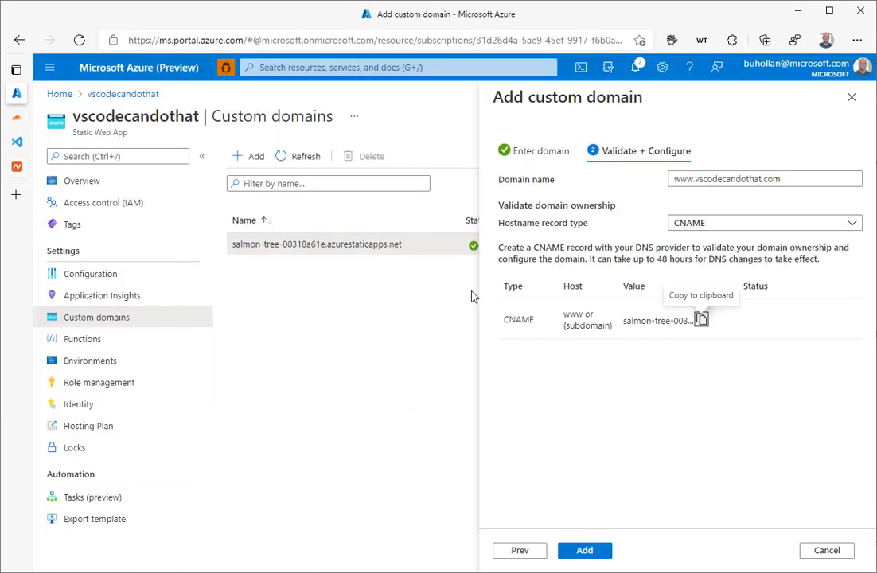
Step: Finish adding the www custom domain, then check and dismiss its validation details
click(585, 551)
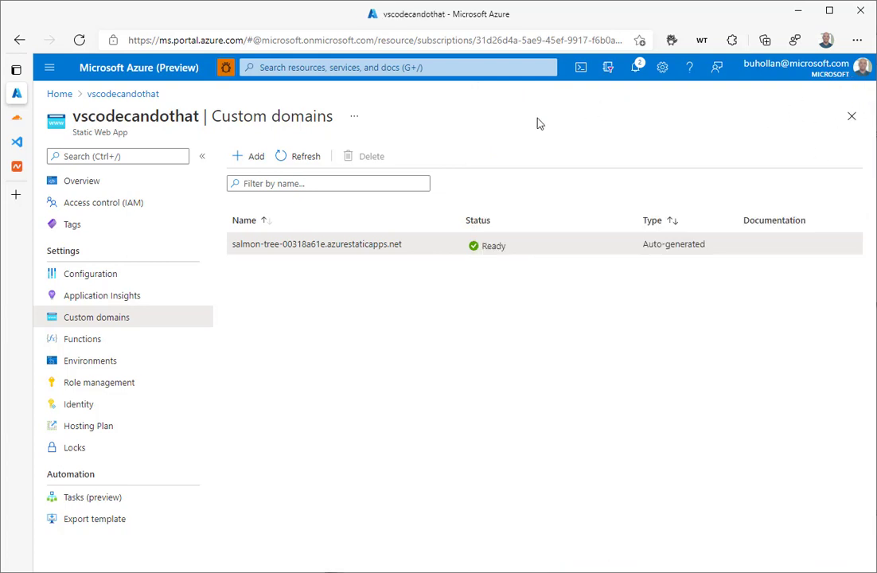
click(306, 156)
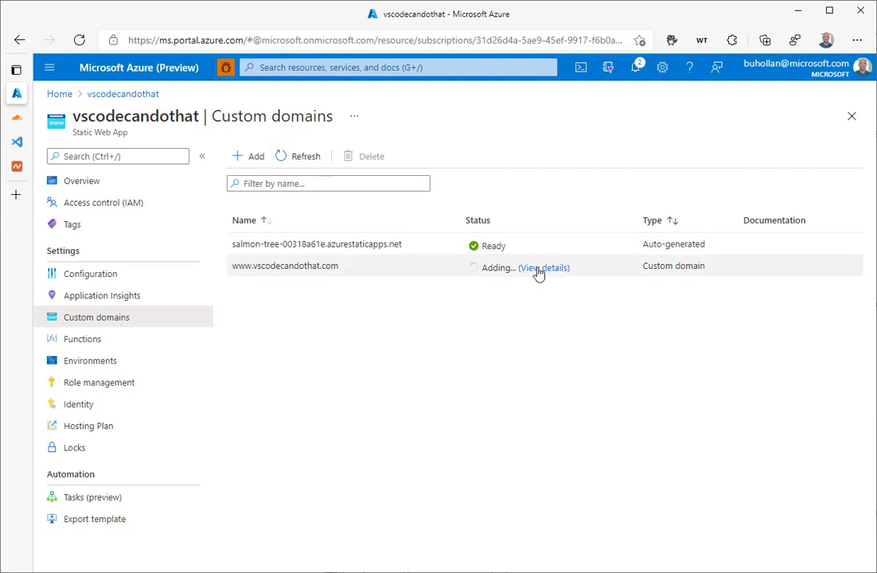
click(544, 267)
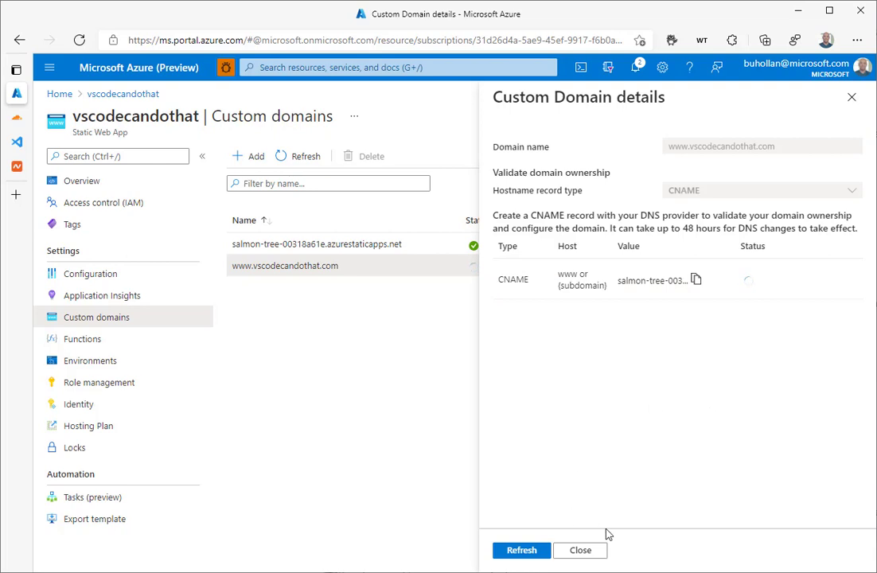
click(579, 551)
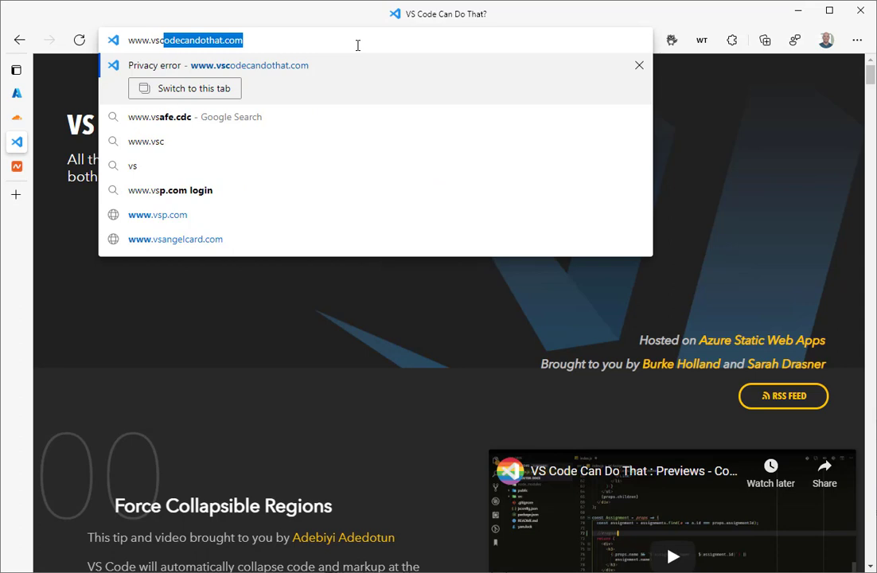
text(vscode conda)
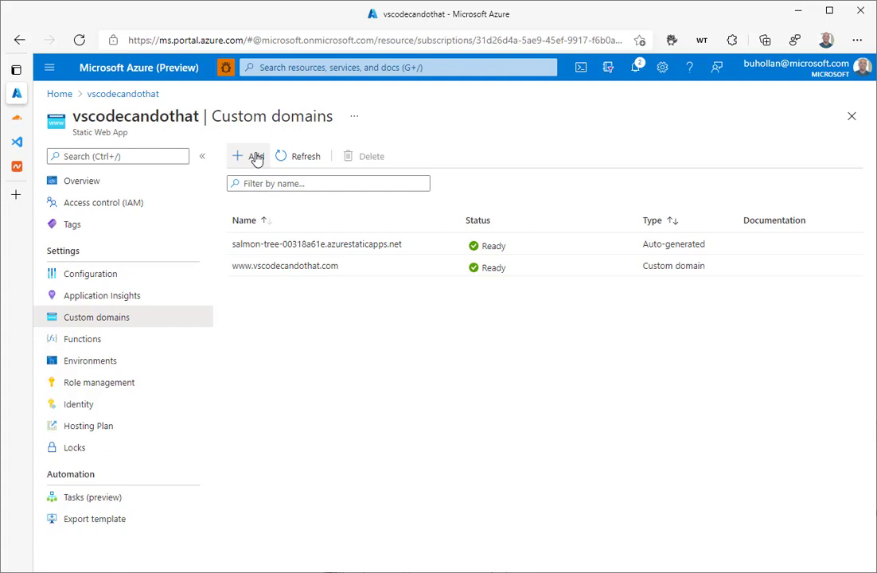
Step: Add the apex domain vscodecandothat.com as a custom domain and proceed to validation
click(246, 156)
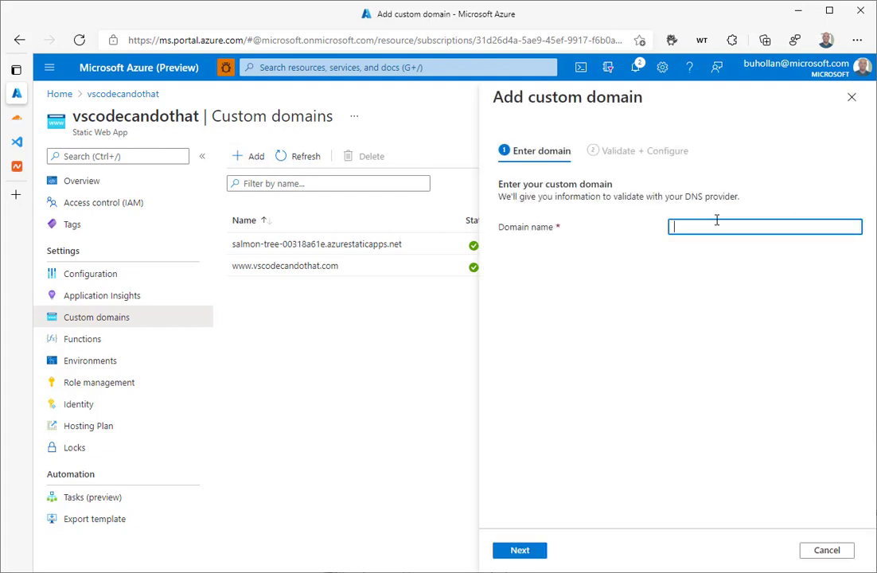
text(vscodecandothat.co)
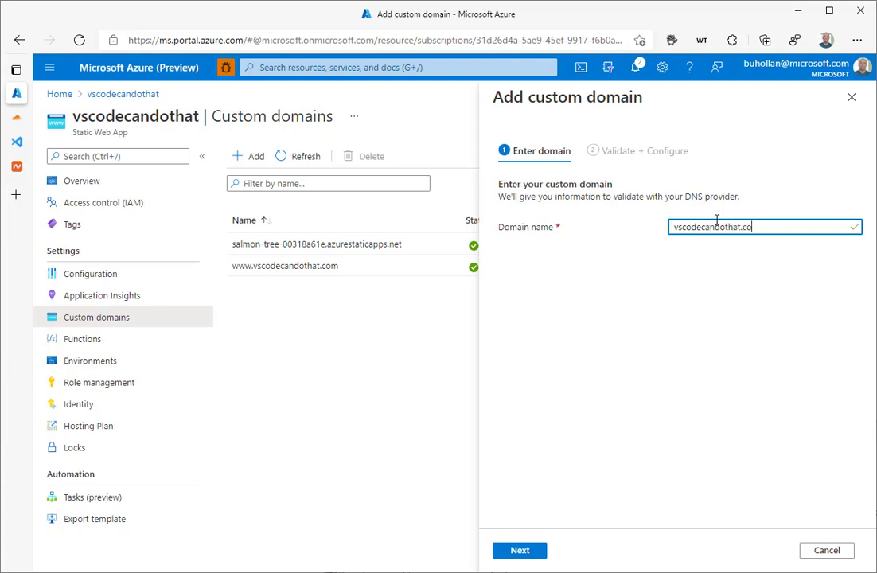
click(519, 550)
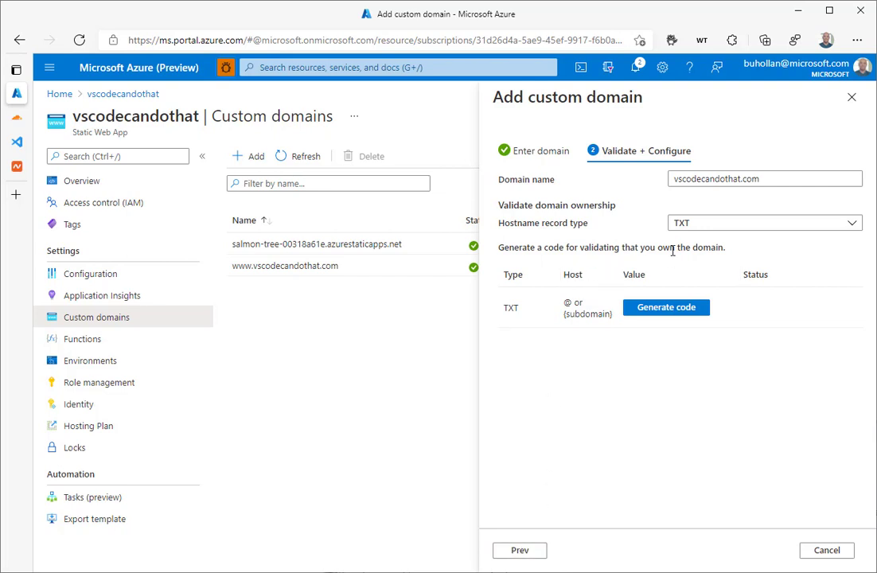
Step: Generate the TXT validation code for vscodecandothat.com and copy it
click(665, 307)
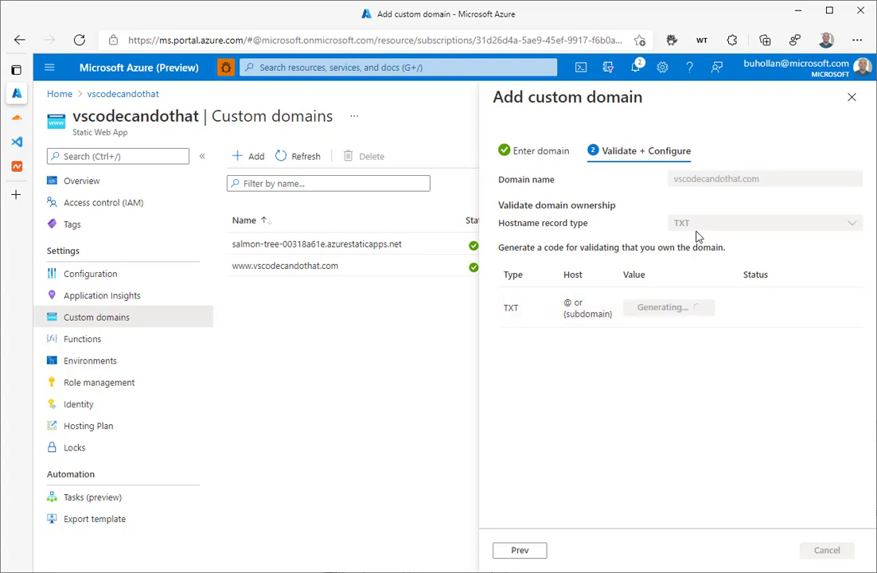
mouse_move(690, 341)
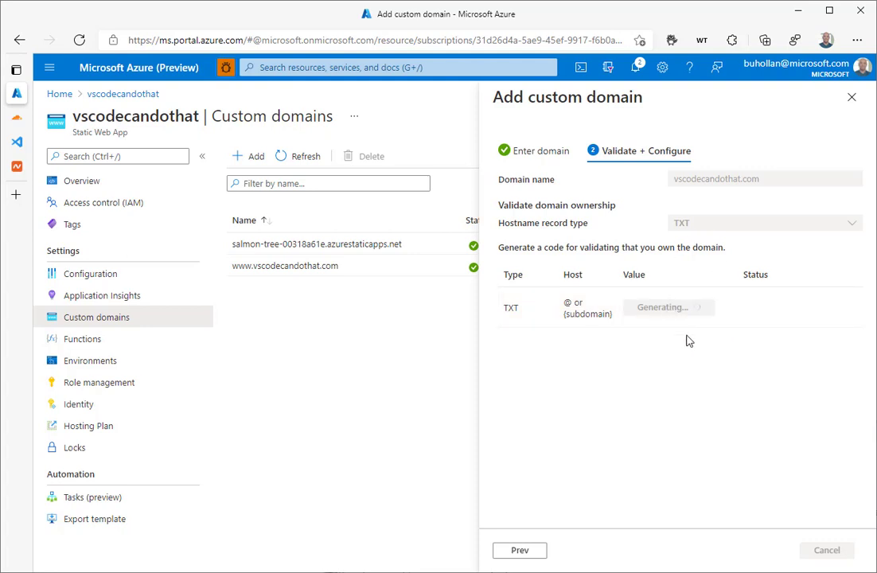
mouse_move(686, 355)
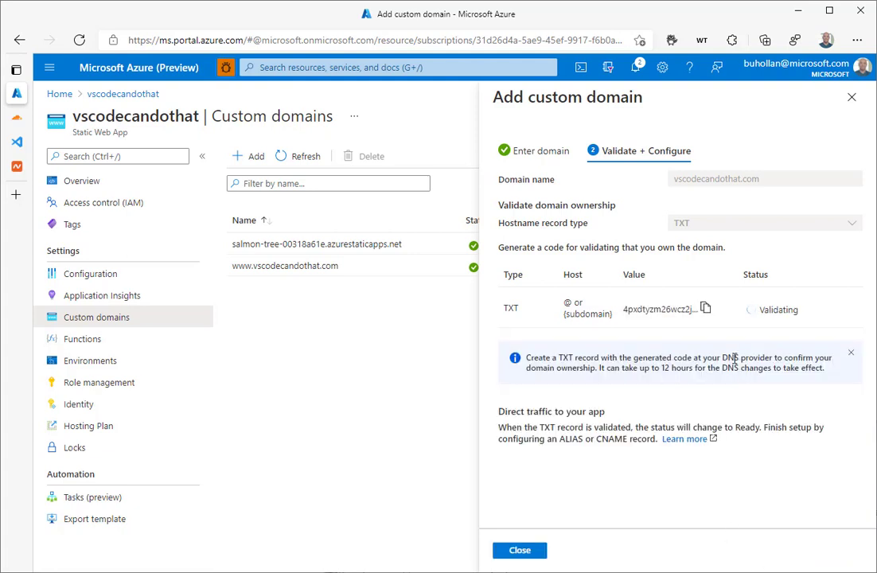
click(706, 309)
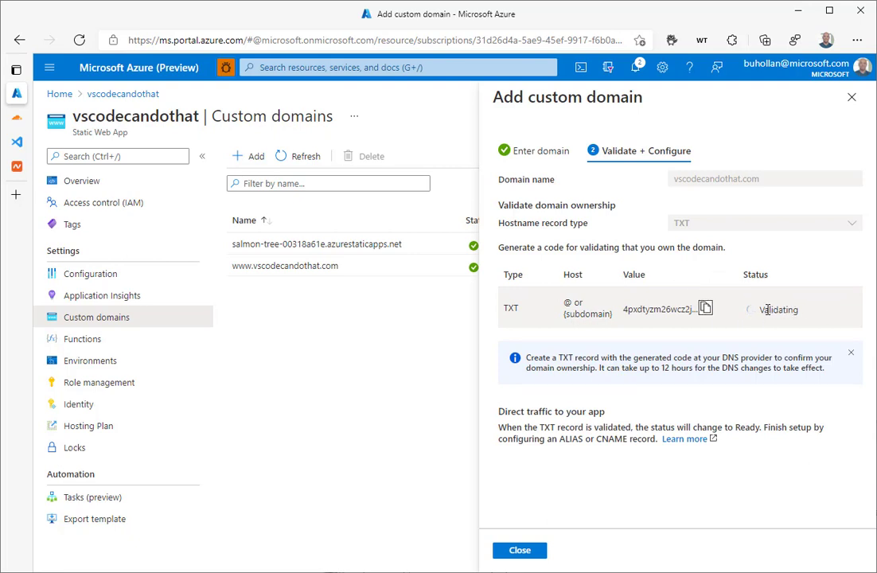
mouse_move(606, 310)
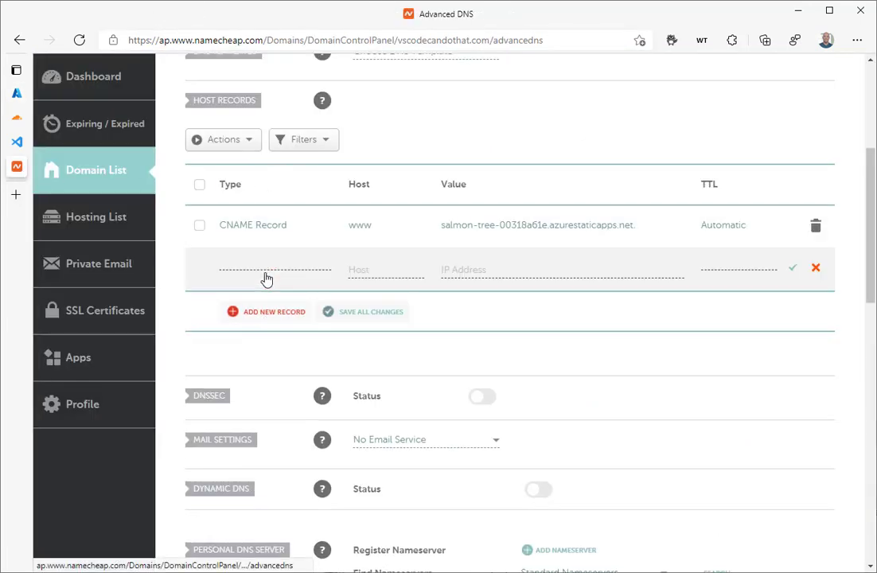
Step: Save a TXT record with host @ and value 4pxdtyzm26wcz2jsfzjn5f0c7f4sl80m
click(274, 267)
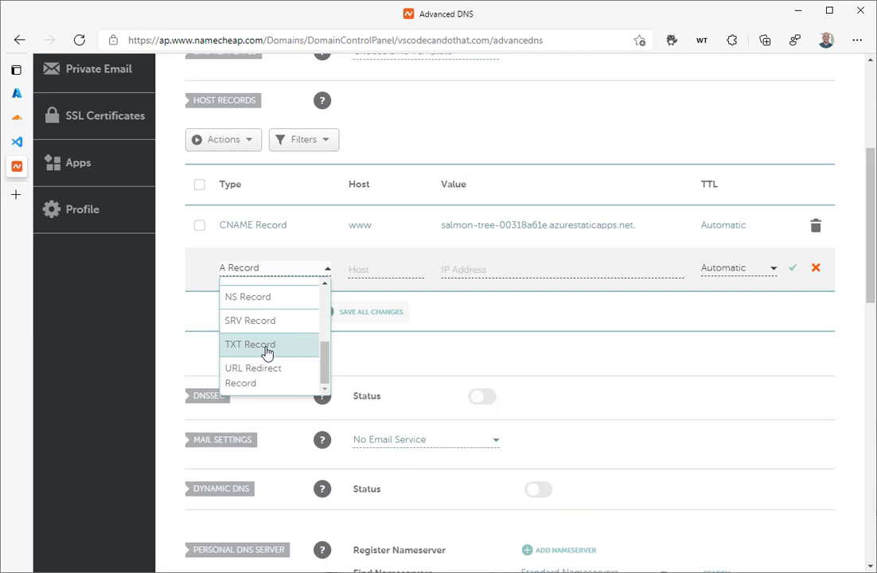
click(250, 344)
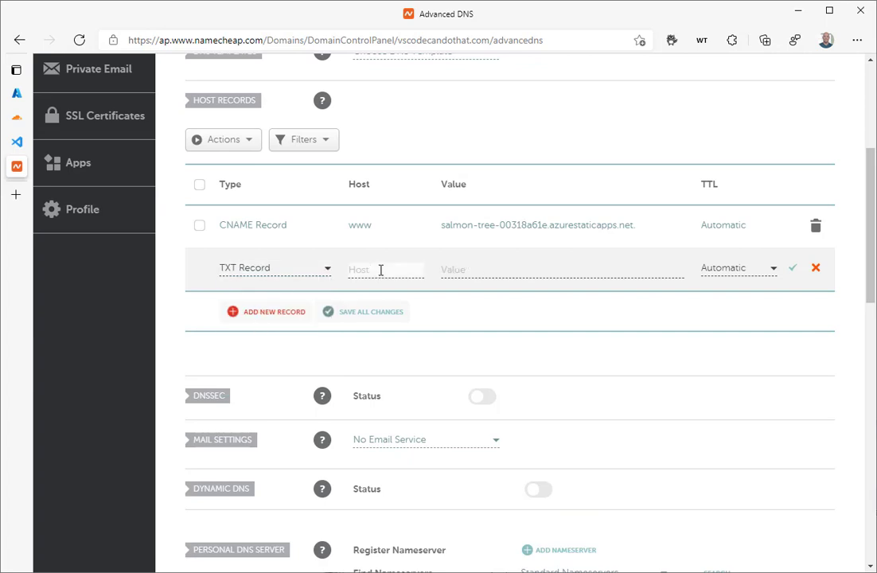
text(@)
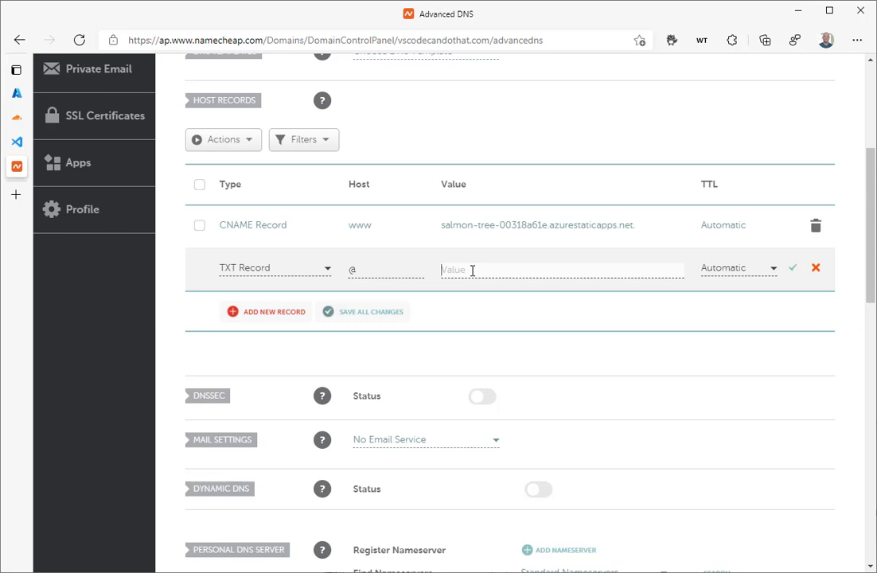
text(4pxdtyzm26wcz2jsfzjn5f0c7f4sl80m)
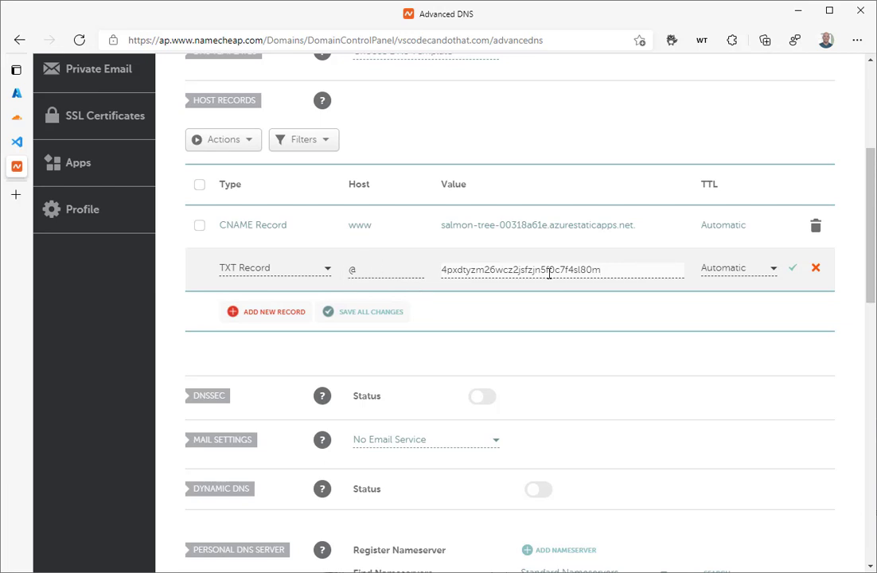
mouse_move(793, 268)
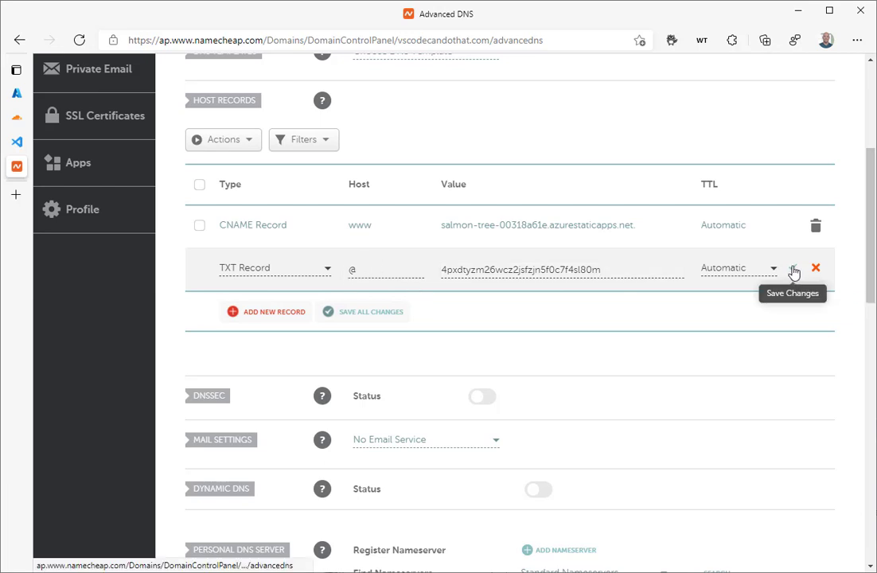
click(793, 268)
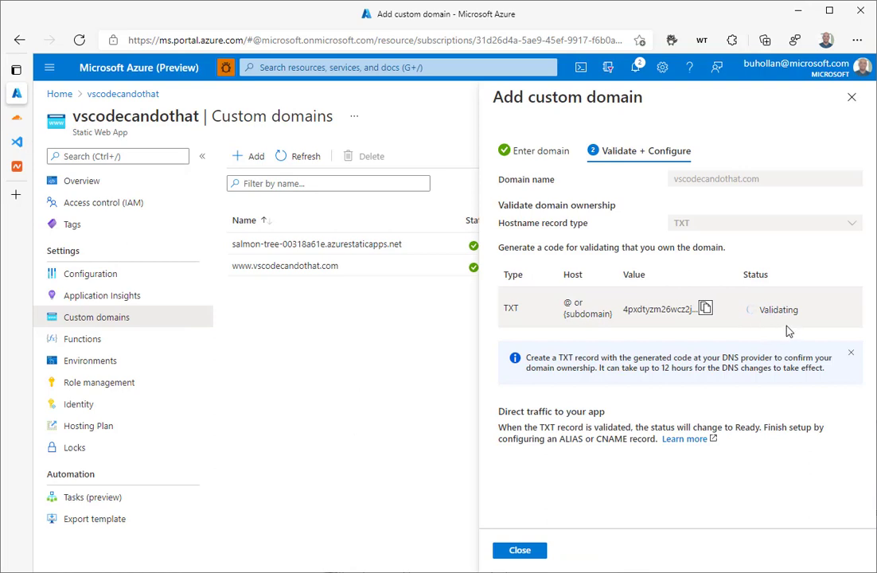
mouse_move(796, 325)
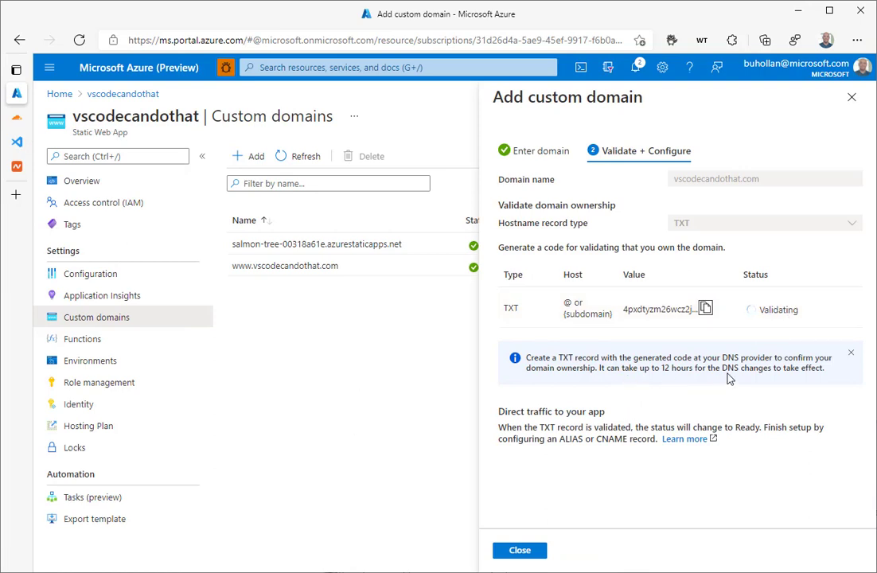
mouse_move(645, 430)
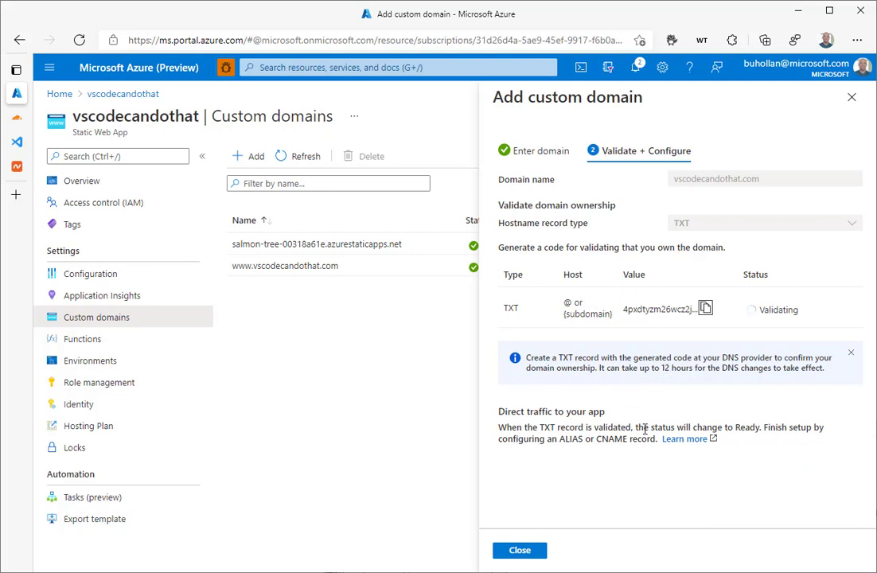
mouse_move(703, 382)
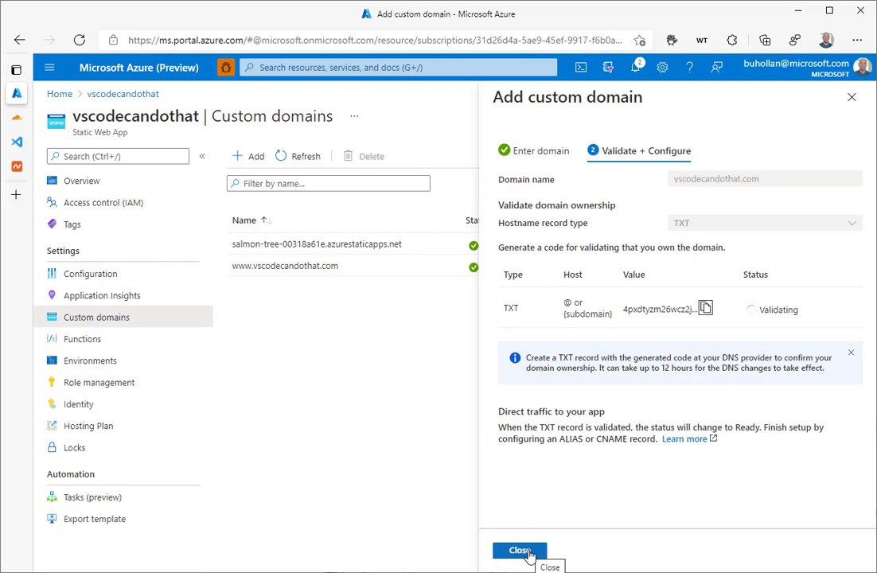
Step: Close the setup pane and refresh until both custom domains show Ready
click(519, 551)
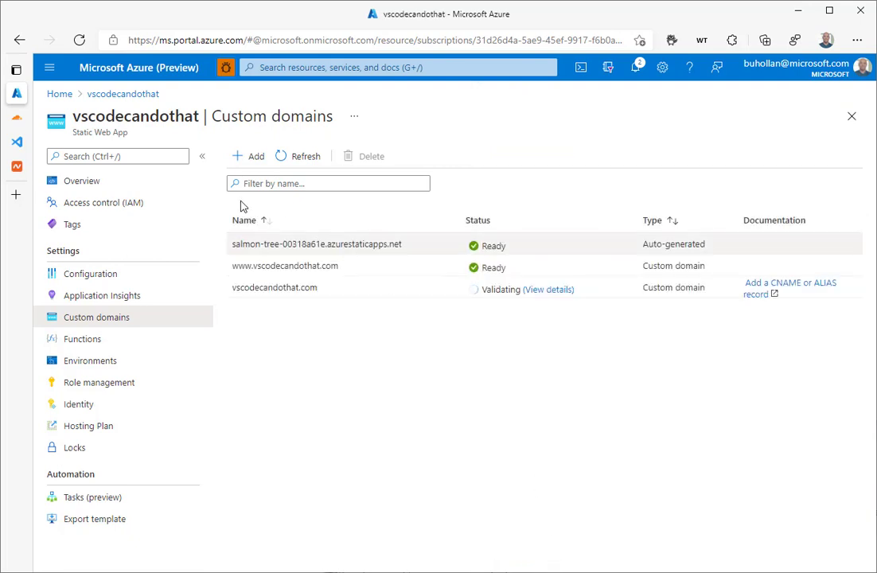
click(306, 156)
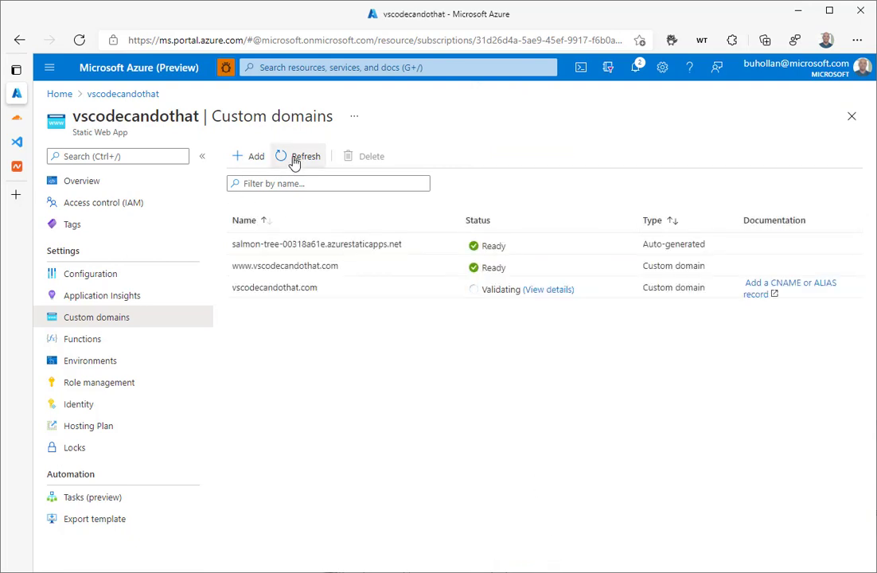
click(306, 156)
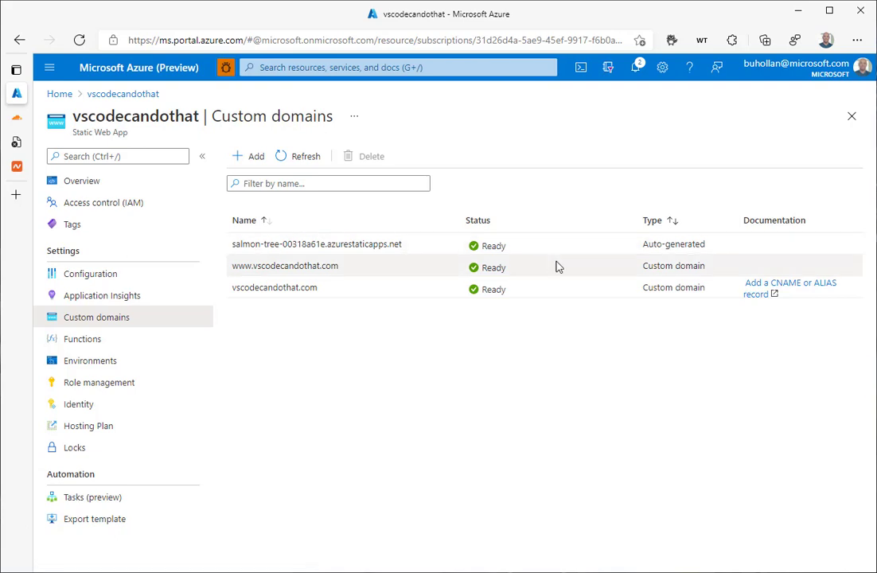
mouse_move(789, 288)
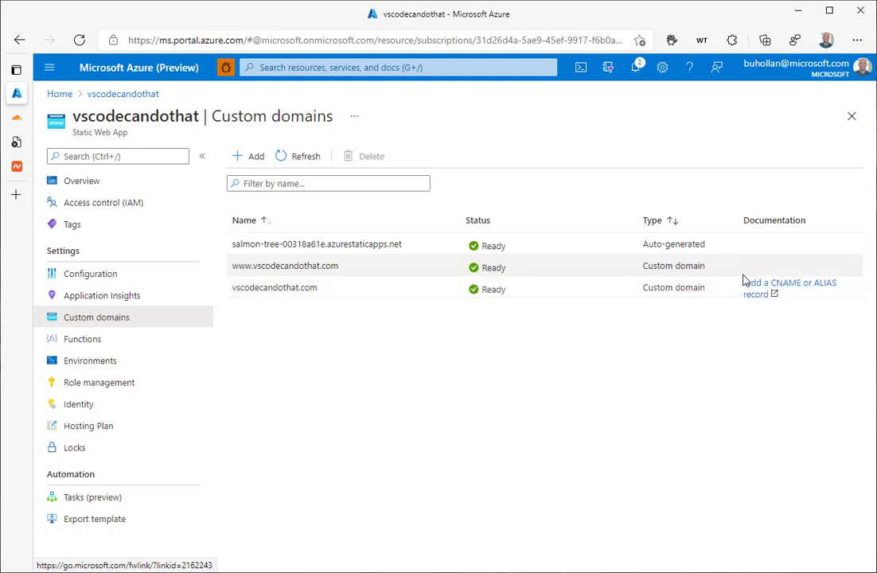
Step: Follow the 'Add a CNAME or ALIAS record' guide and start a new host record in Namecheap
click(274, 287)
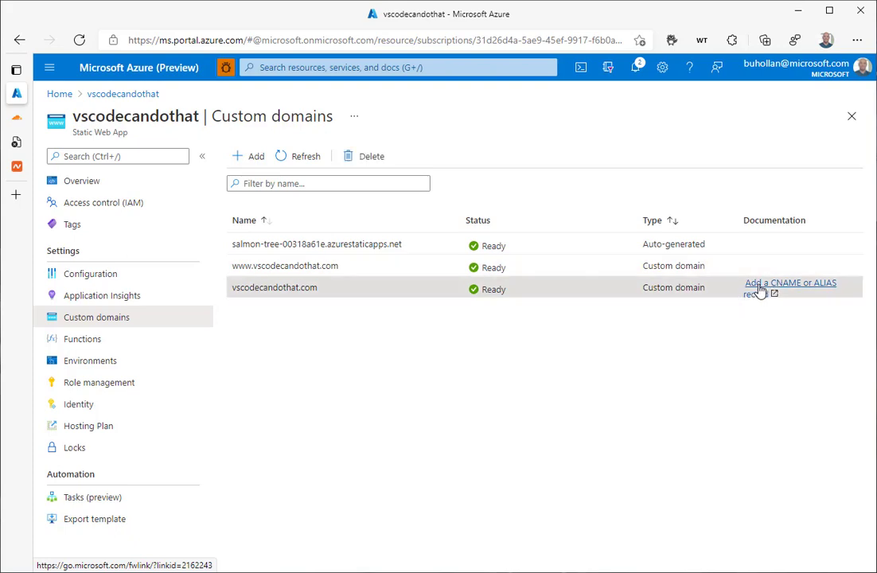
click(790, 284)
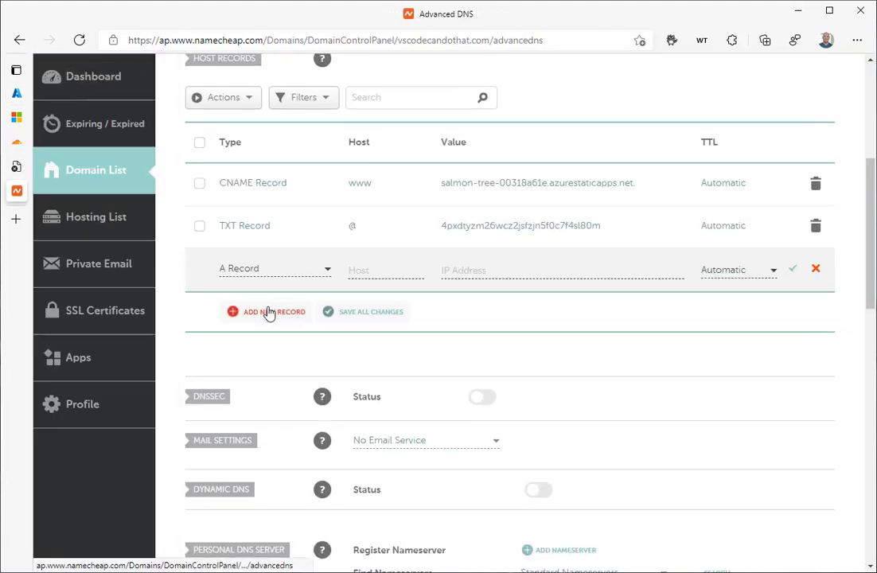
Step: Add an @ ALIAS record pointing to salmon-tree-00318a61e.azurestaticapps.net
click(274, 268)
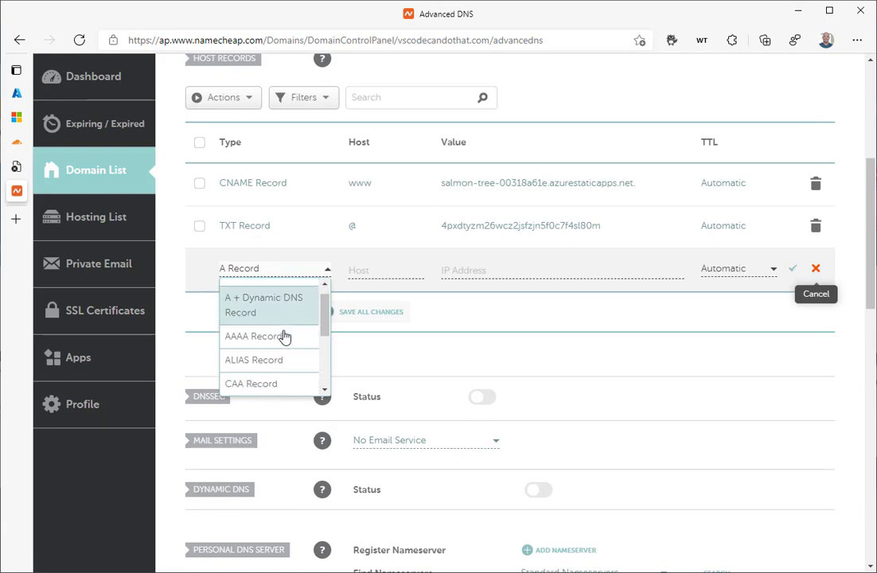
mouse_move(270, 356)
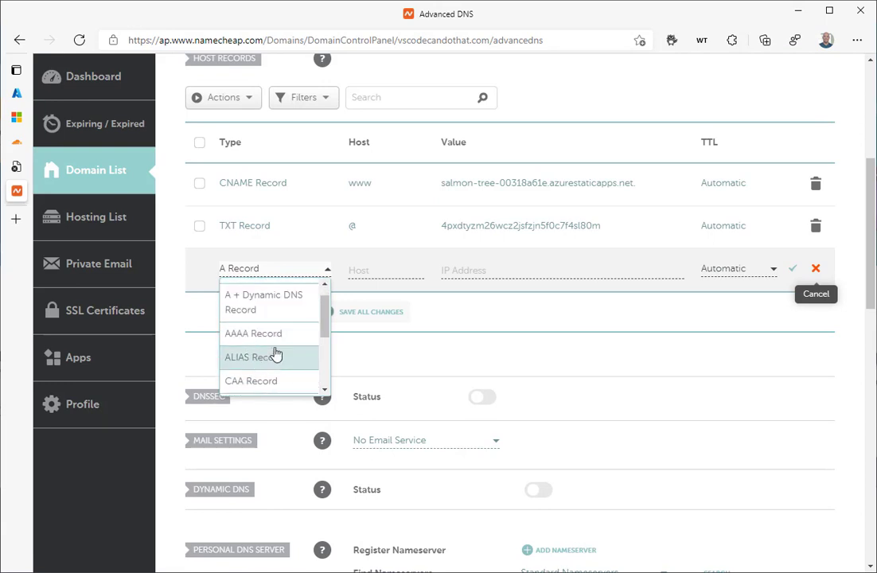
mouse_move(256, 363)
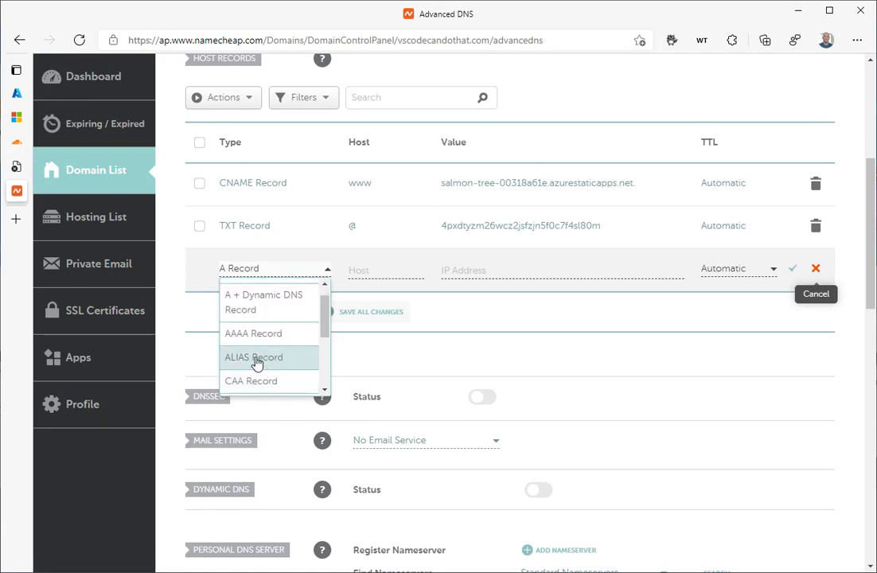
scroll(down, 3)
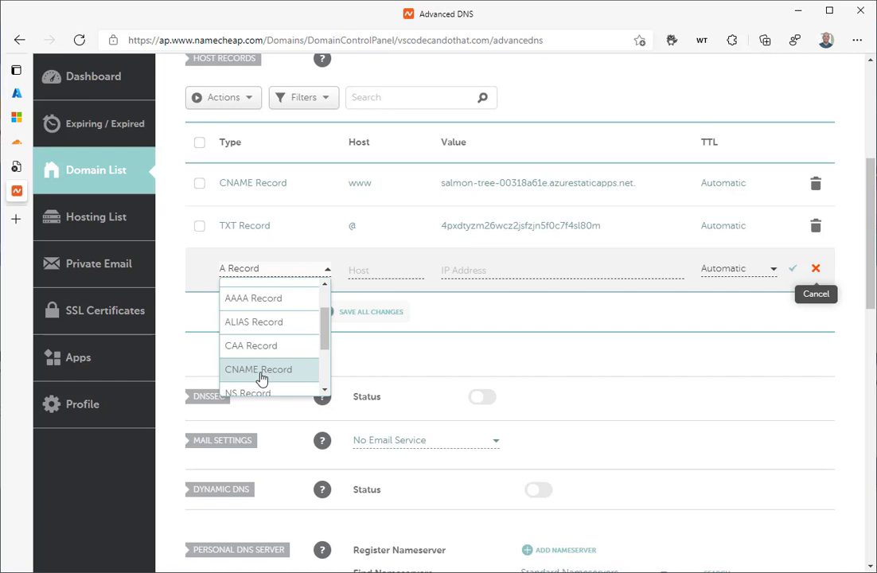
mouse_move(253, 322)
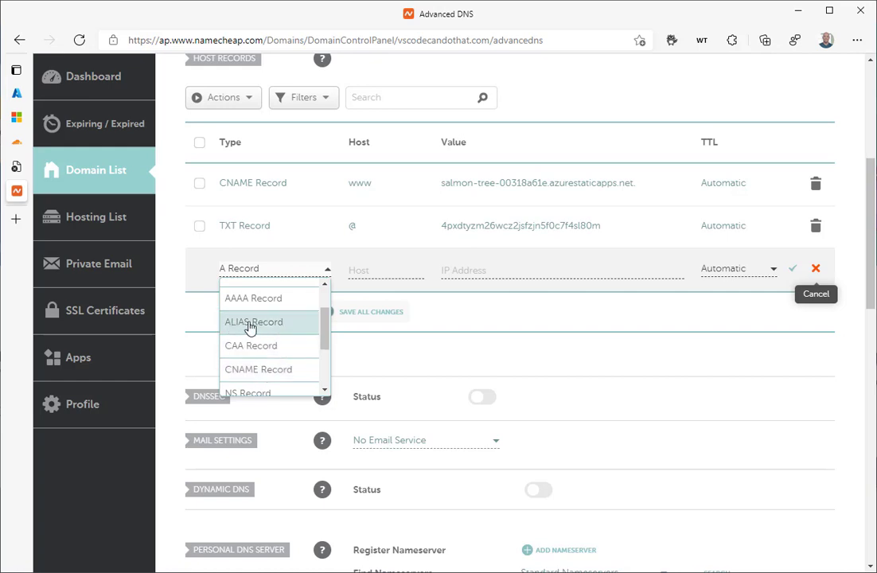
click(254, 322)
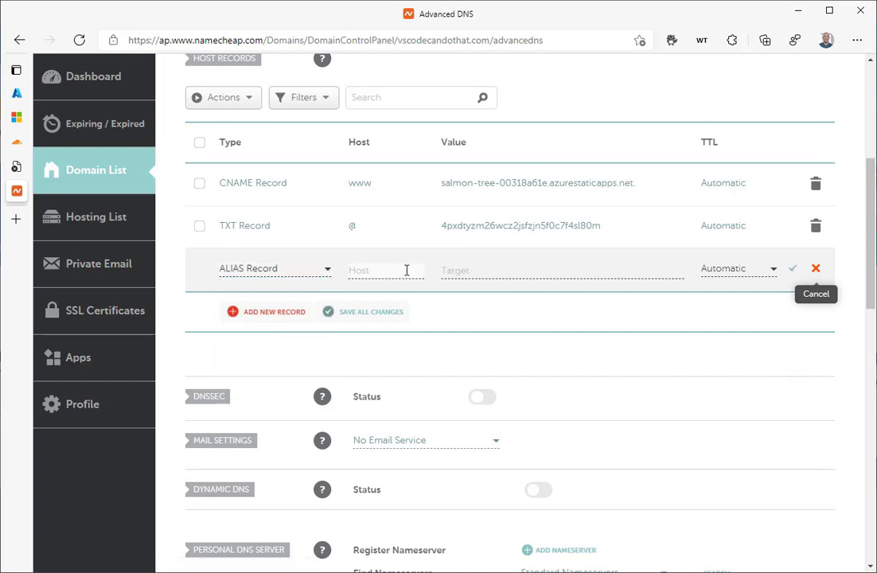
text(@)
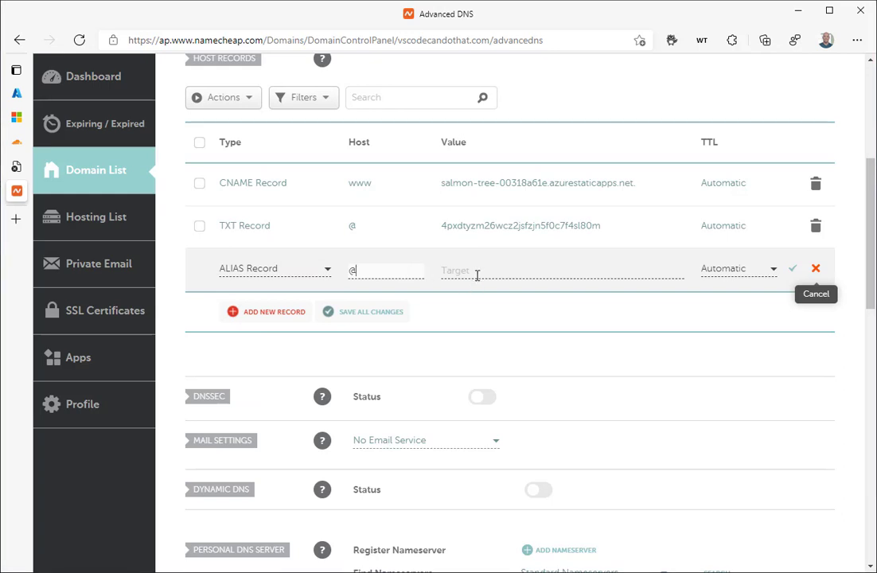
text(salmon-tree-00318a61e.azurestaticapps.net)
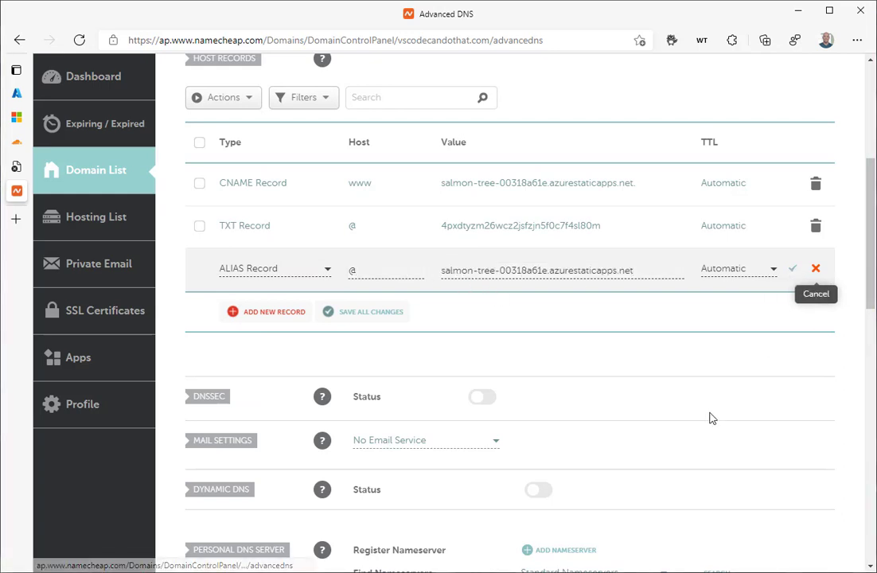
click(792, 267)
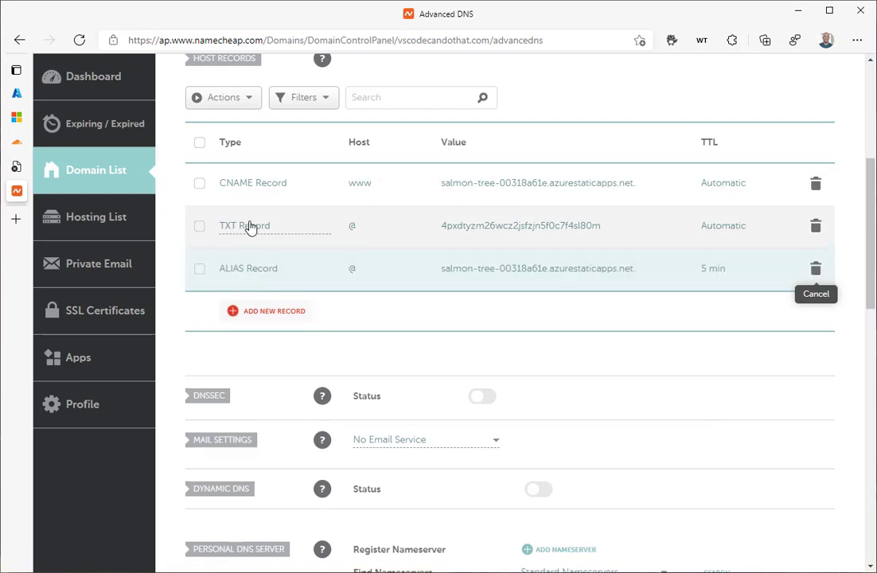
Step: Delete the TXT validation record and return to the vscodecandothat.com tab
click(815, 268)
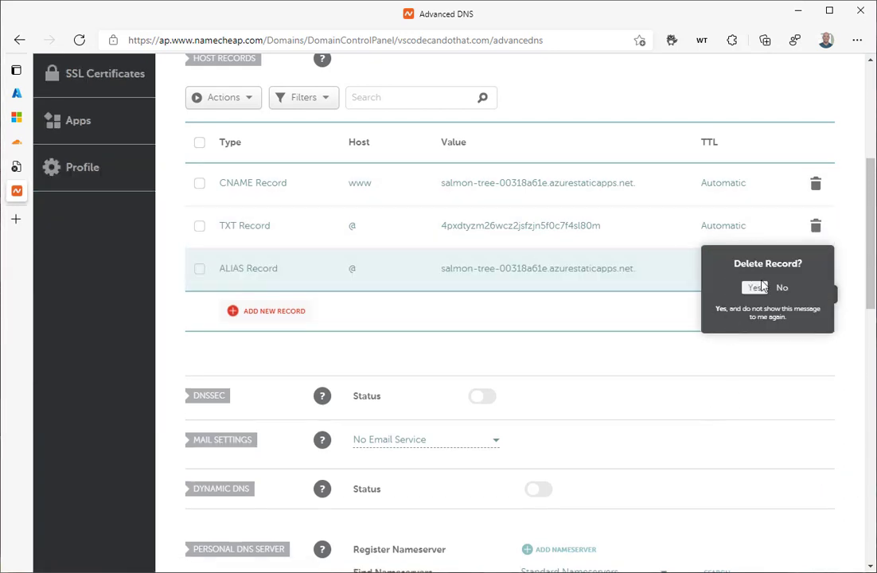
click(755, 287)
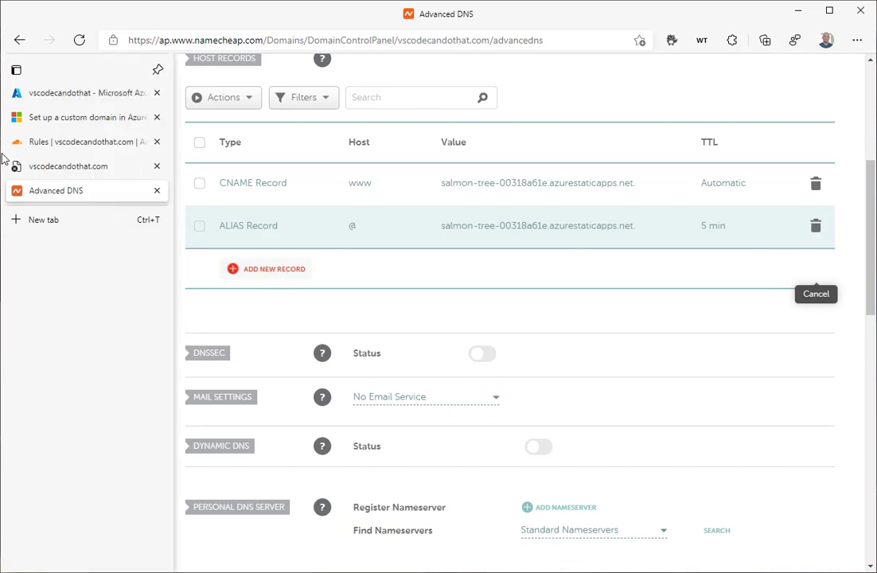
click(80, 166)
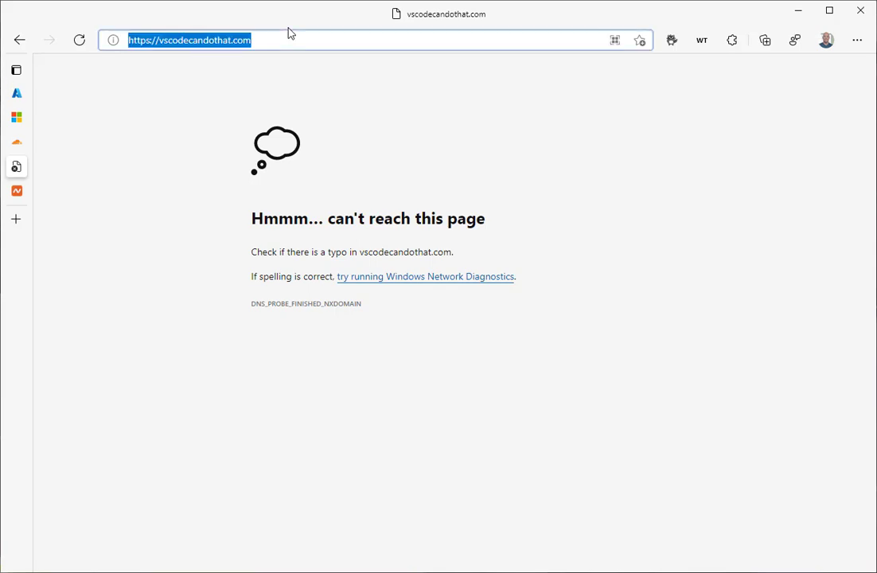
text(www.vs)
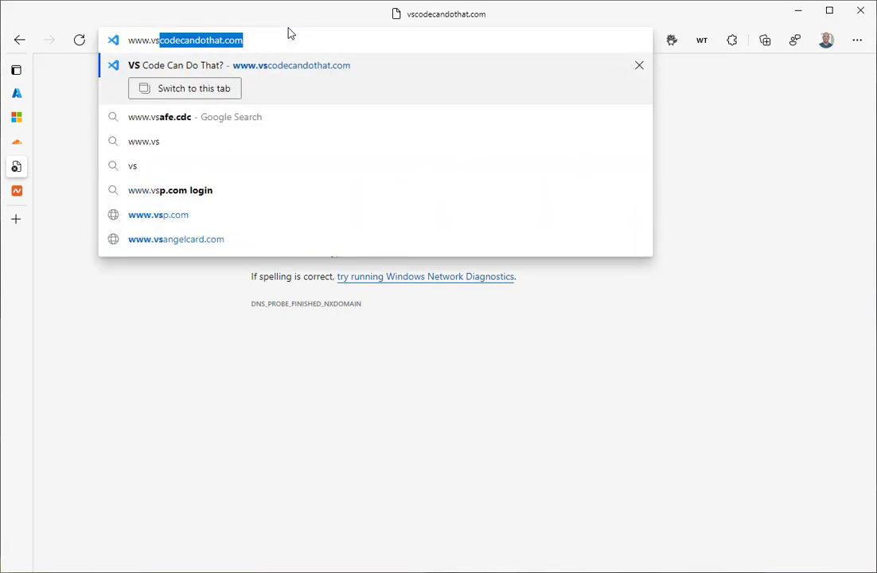